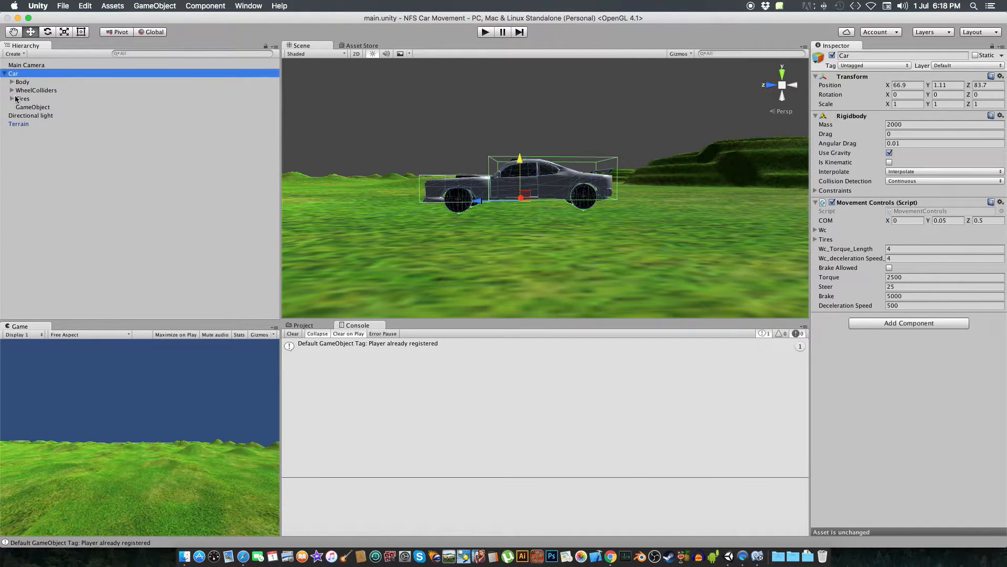
Select rear wheel colliders WC_RL and WC_RR, set Sideways Friction Stiffness to 1, and test-drive in Play mode.
click(12, 91)
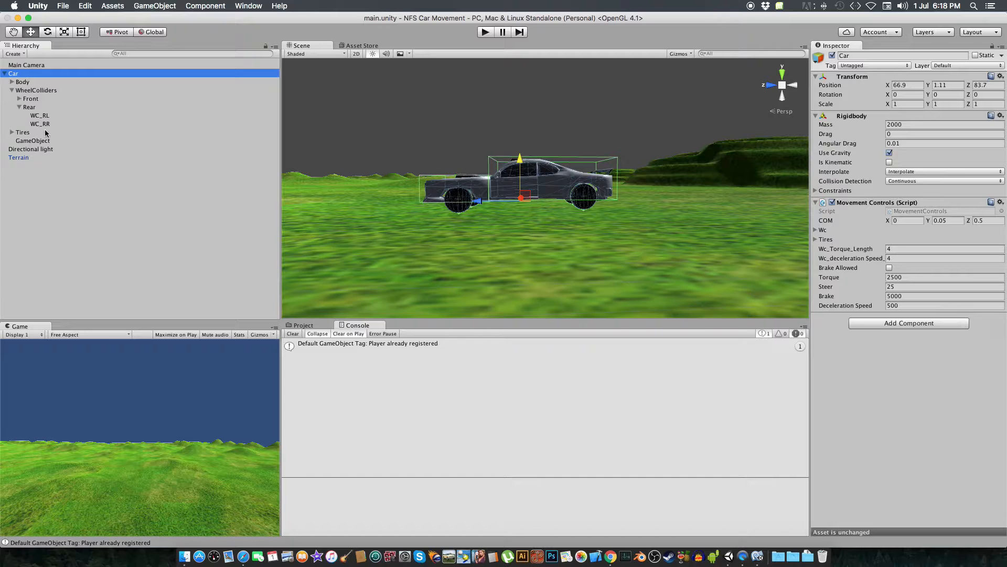
click(40, 124)
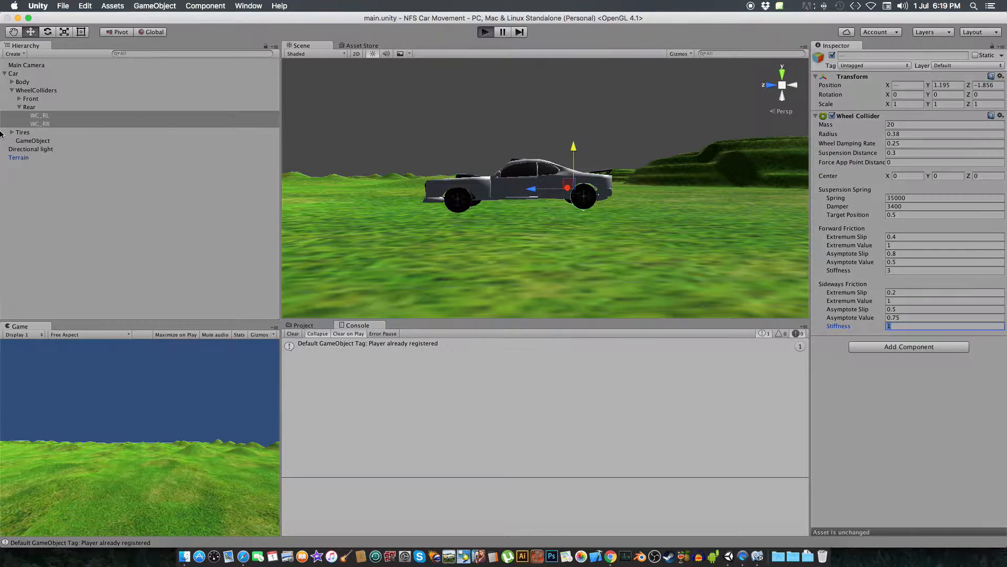
click(485, 32)
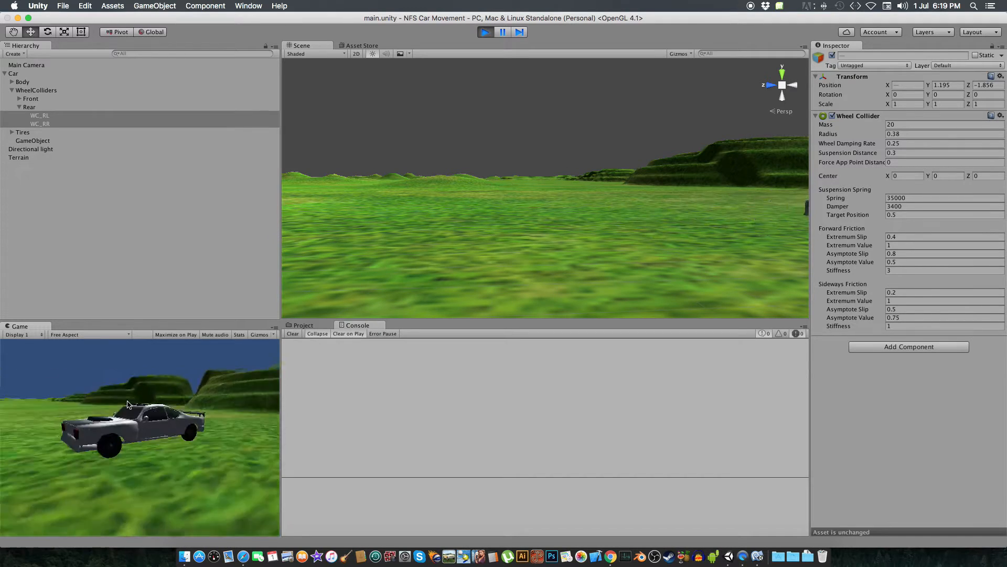
click(485, 31)
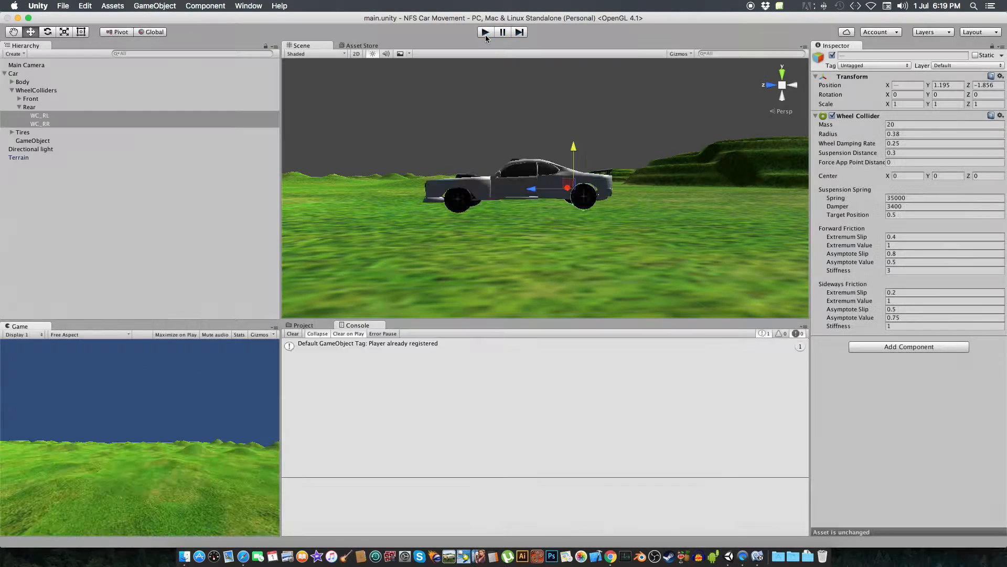
Set the Car's Rigidbody Angular Drag to 0 and start a test drive.
click(484, 32)
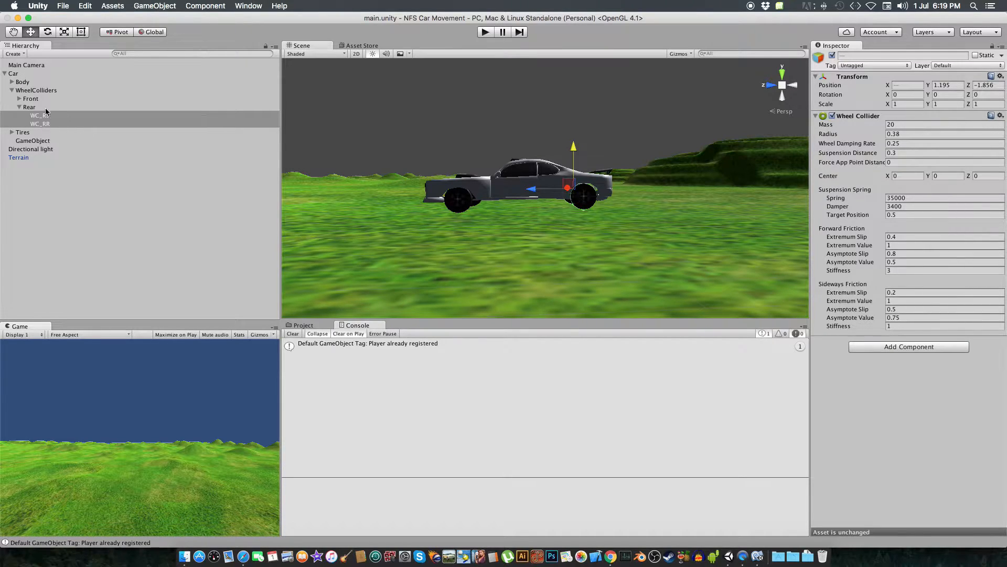
click(13, 74)
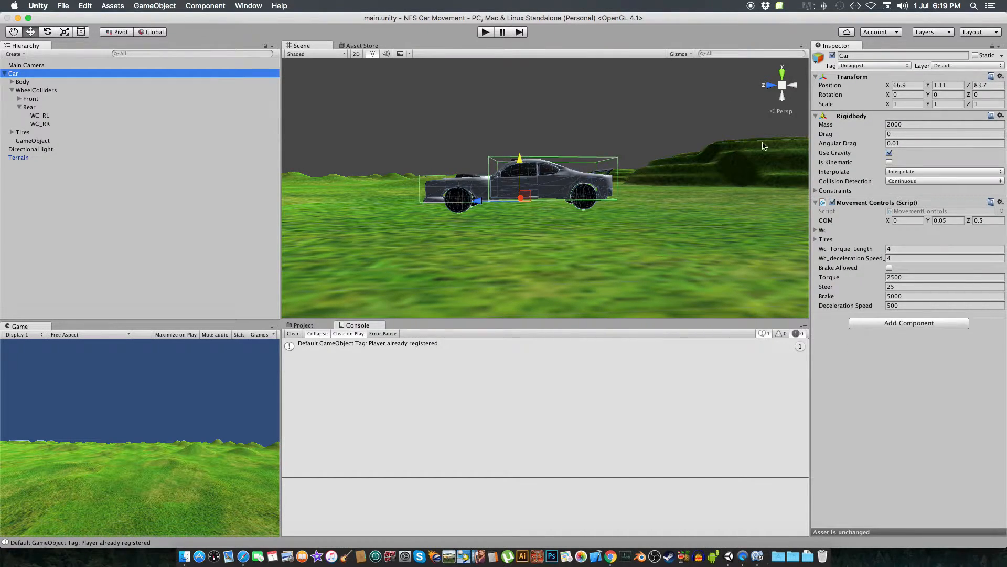
click(943, 142)
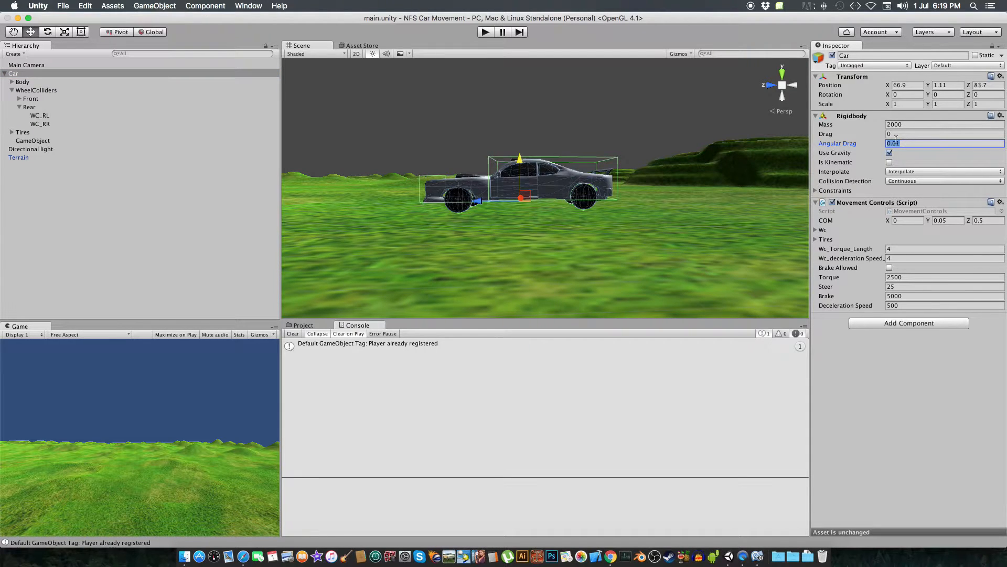
click(938, 133)
text(.4)
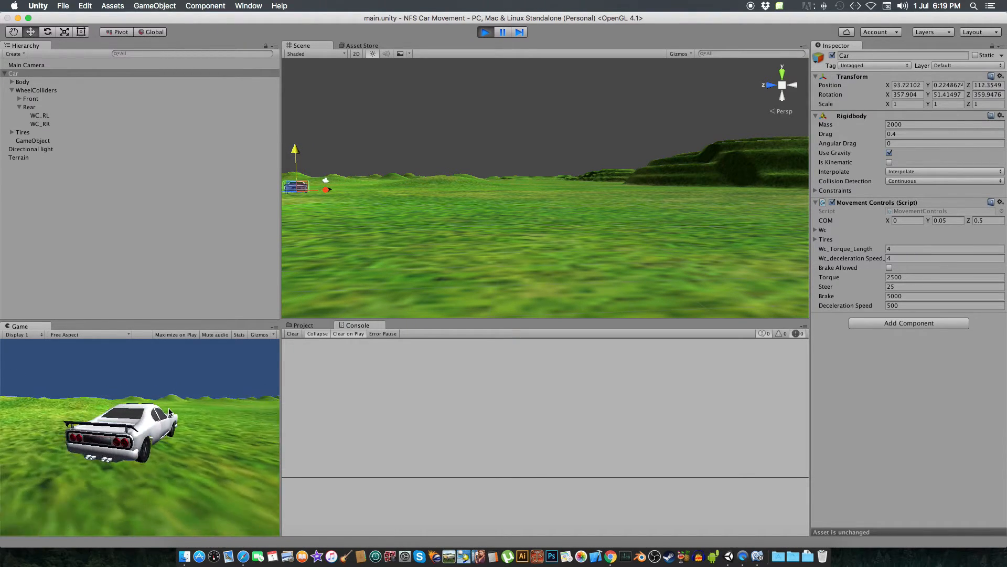
Drive the car in Play mode, then stop the test run.
click(485, 32)
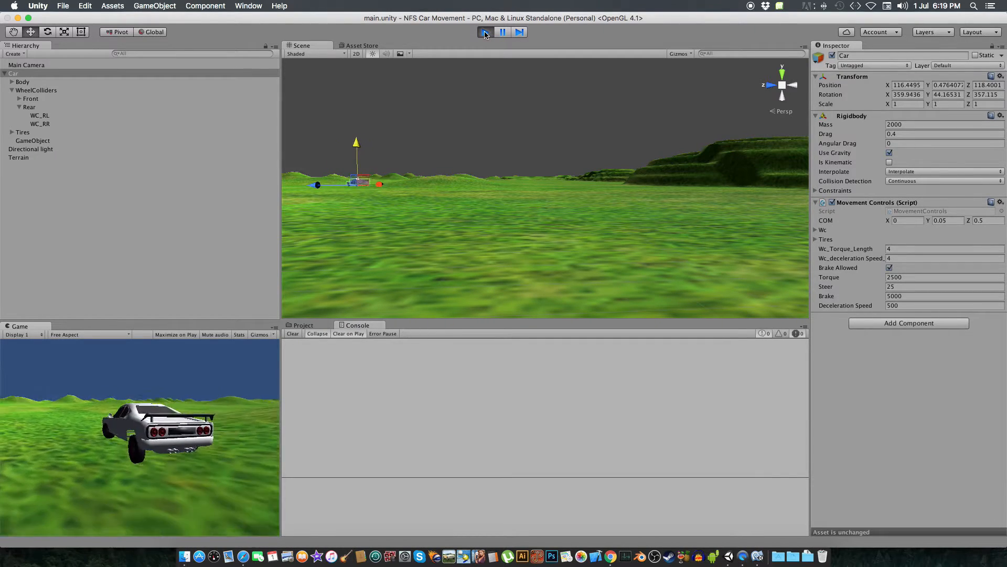
click(890, 268)
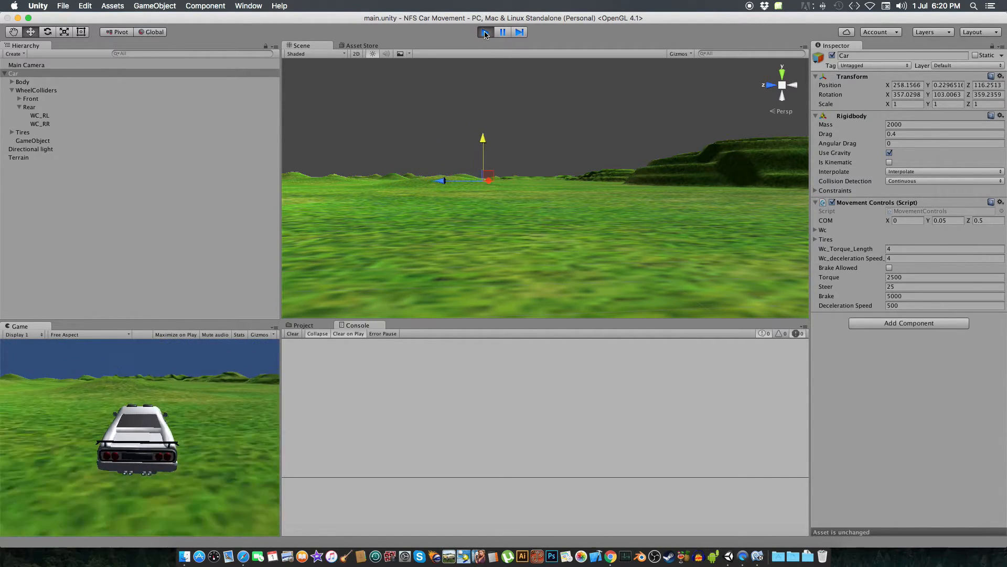
click(484, 31)
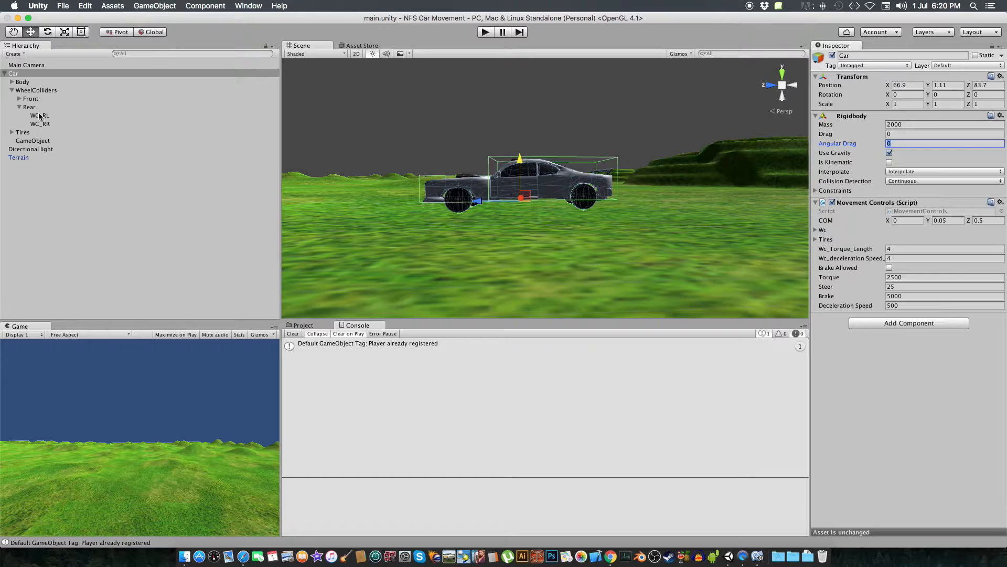
Set the Car's Rigidbody Drag to 0.1, run a third test drive and stop it.
click(13, 73)
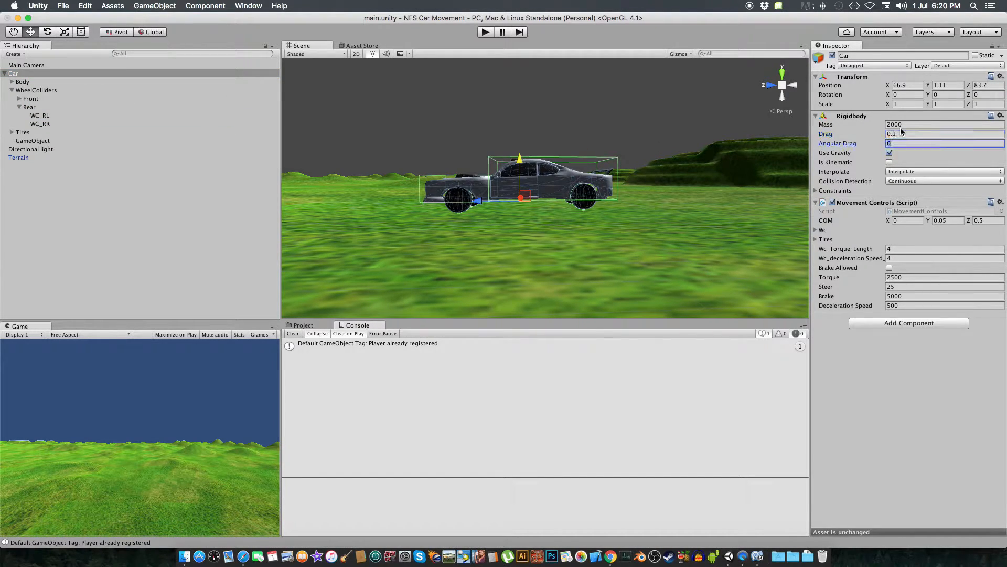
click(39, 116)
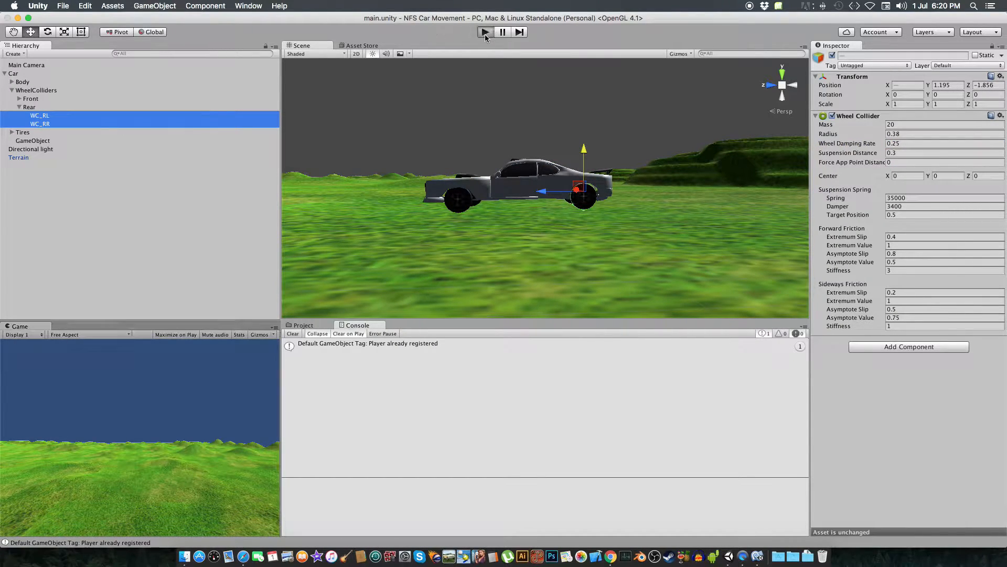
click(485, 33)
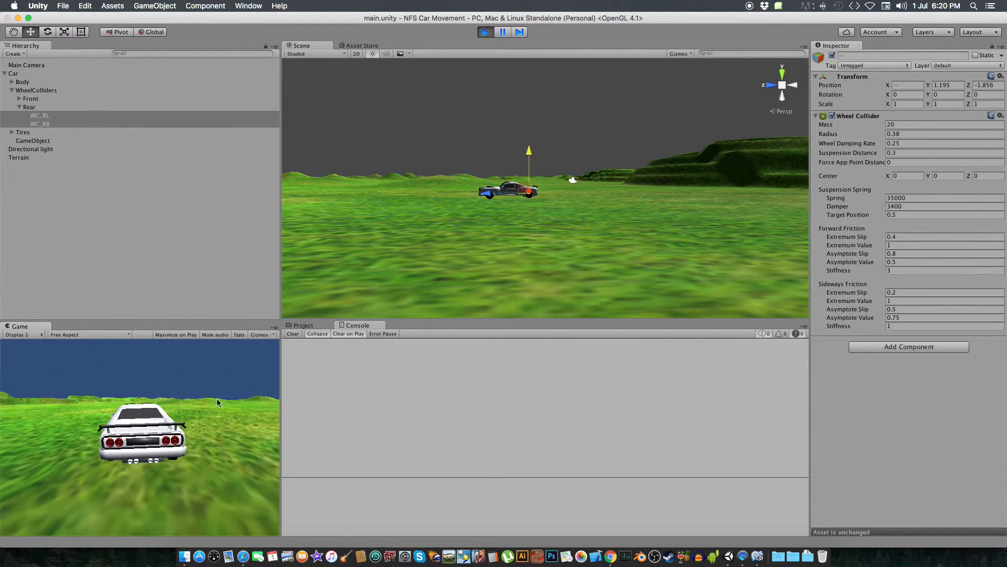
click(485, 32)
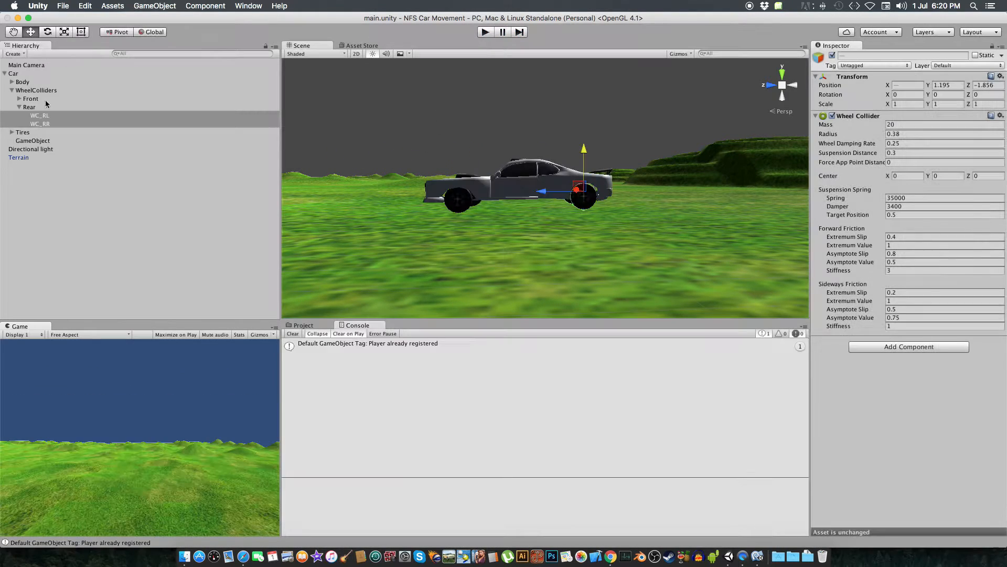
click(13, 74)
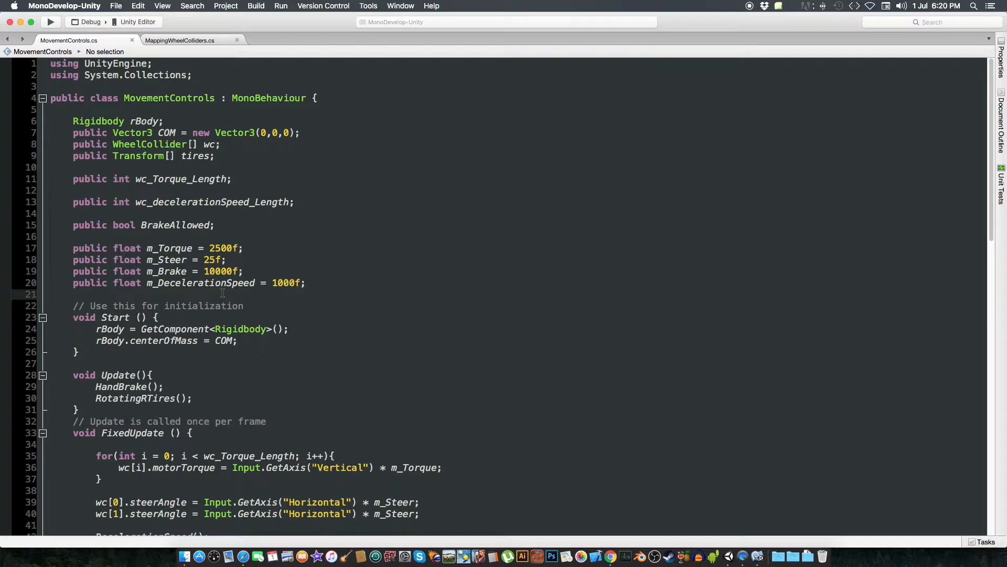
Declare 'public float currentSpeed;' below m_DecelerationSpeed in MovementControls.cs.
click(74, 294)
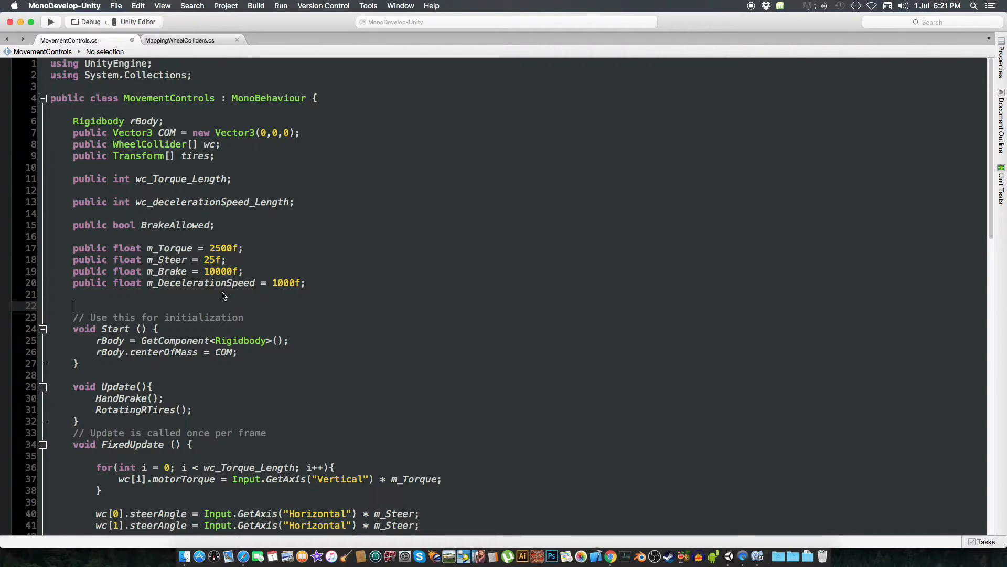
text(pr)
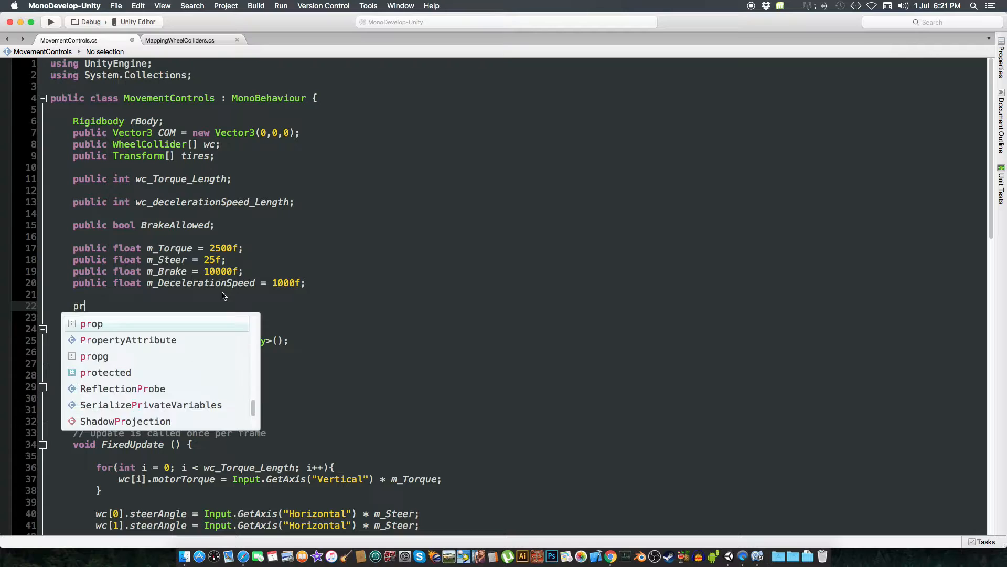
text(ub)
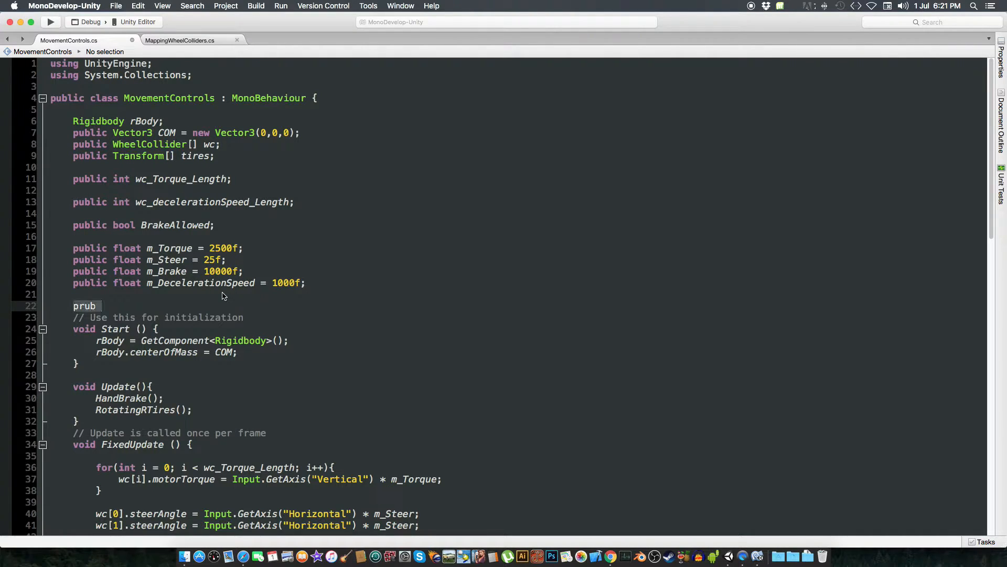
text(public float currentSpeed)
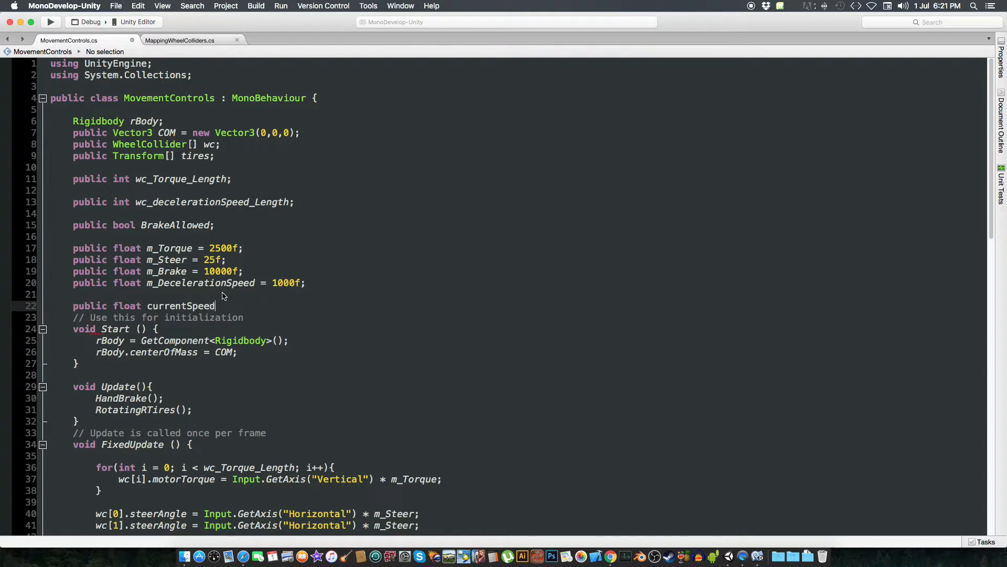
Call CarMovement(); from FixedUpdate.
scroll(down, 3)
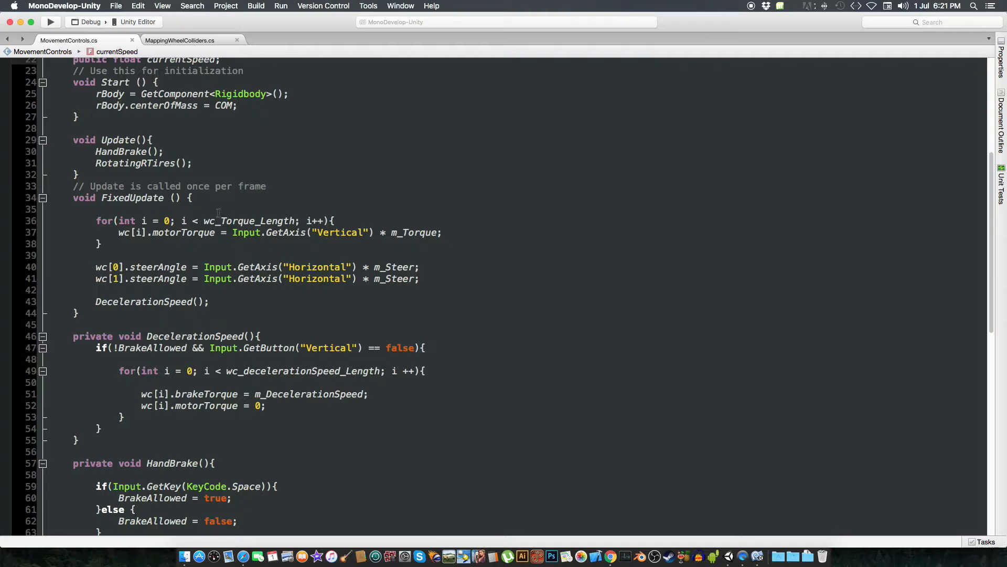
text(CarM)
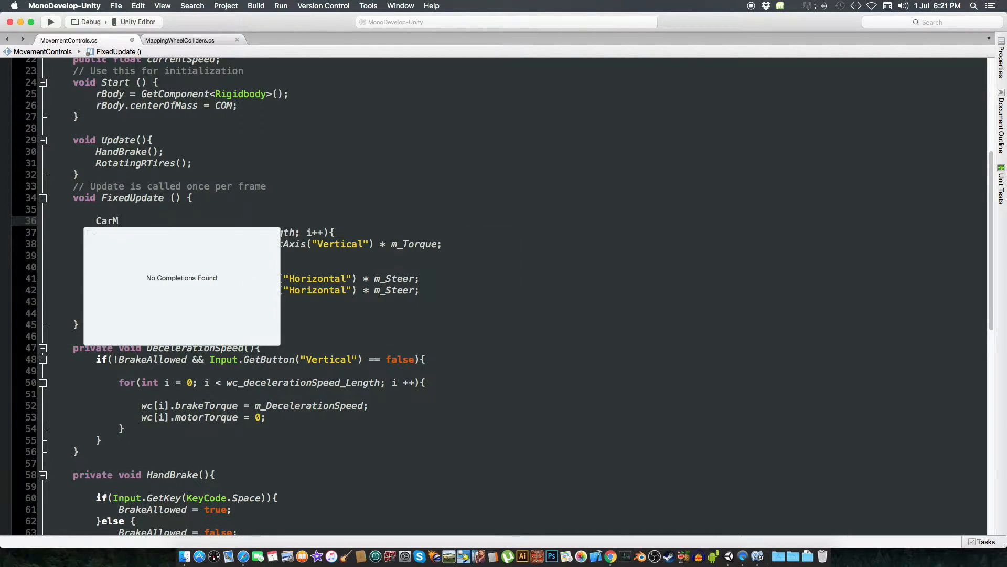
text(iv)
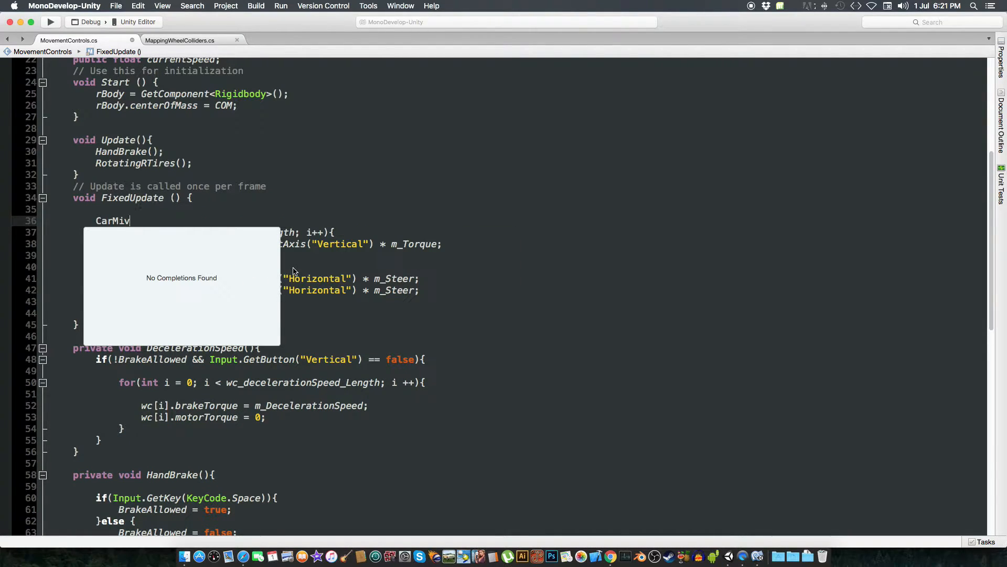
text(ement)
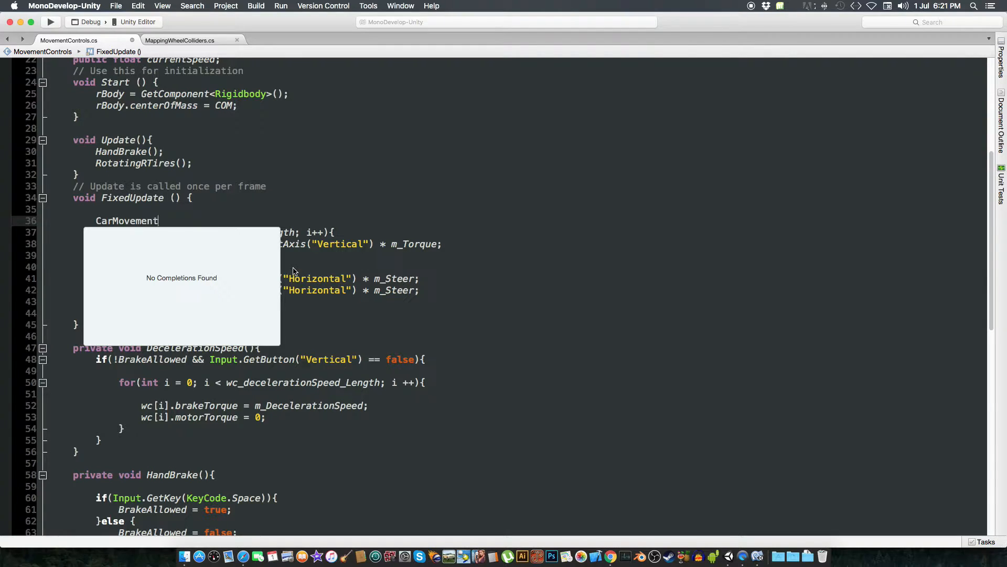
text(();)
text(private void CarMovement(){)
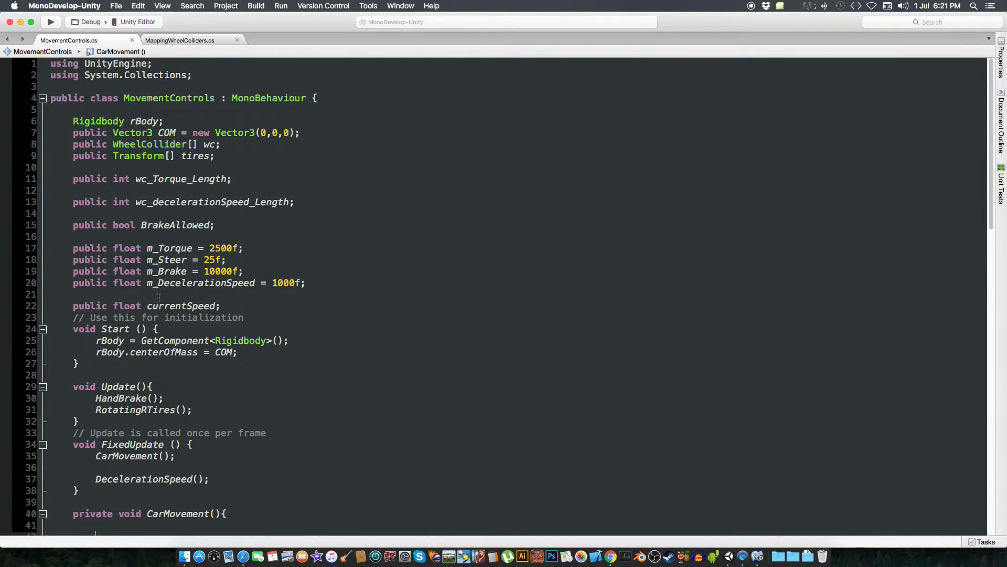
Compute currentSpeed = wc[2].radius * wc[2].rpm * 60/1000 * Mathf.PI at the top of CarMovement.
scroll(down, 3)
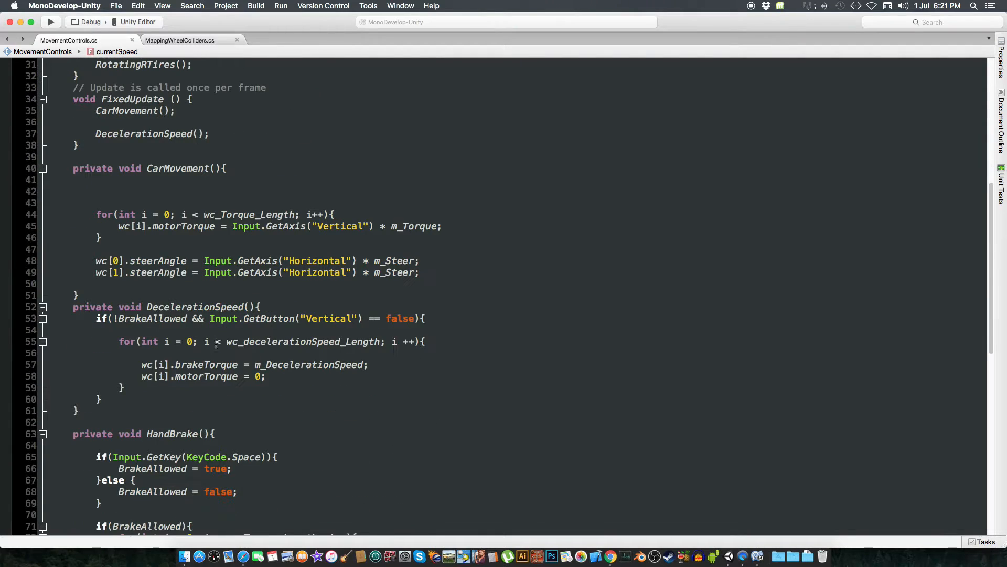
click(115, 248)
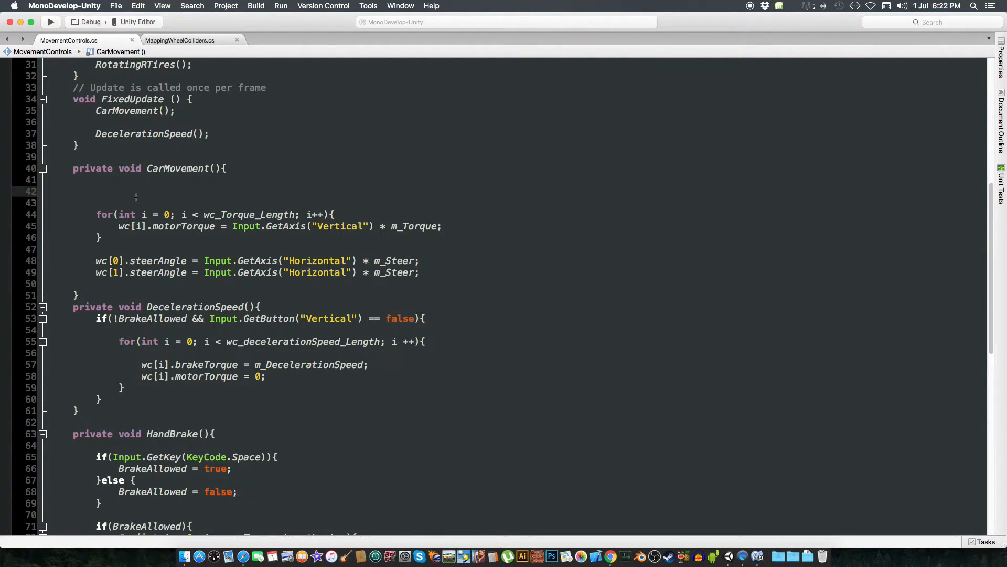
text(currentSpeed)
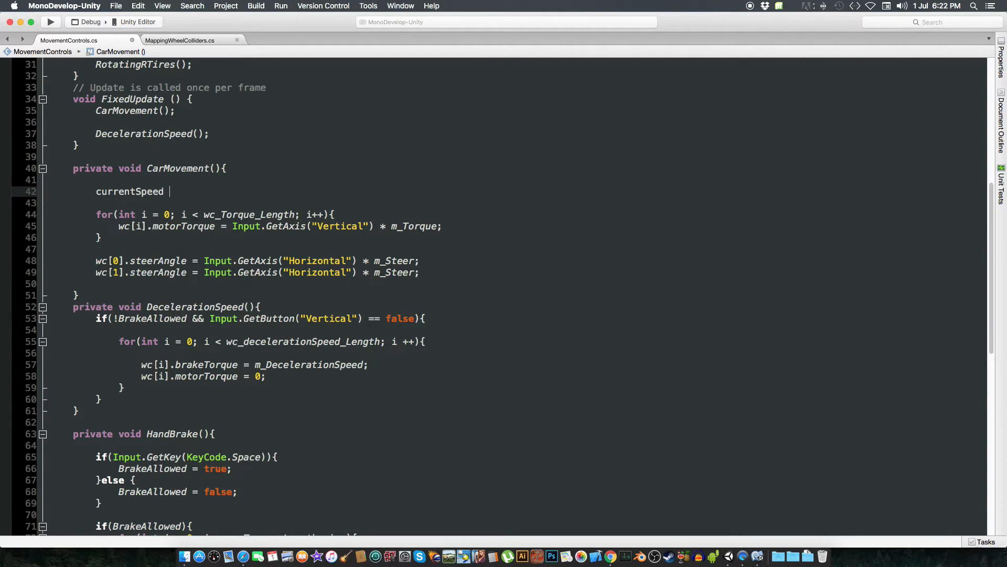
text(=)
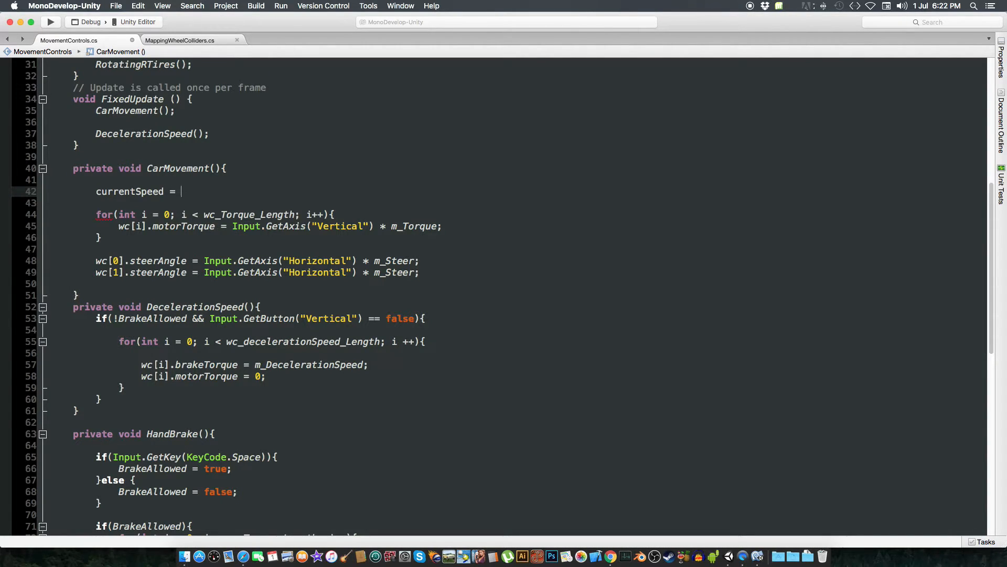
text(wc)
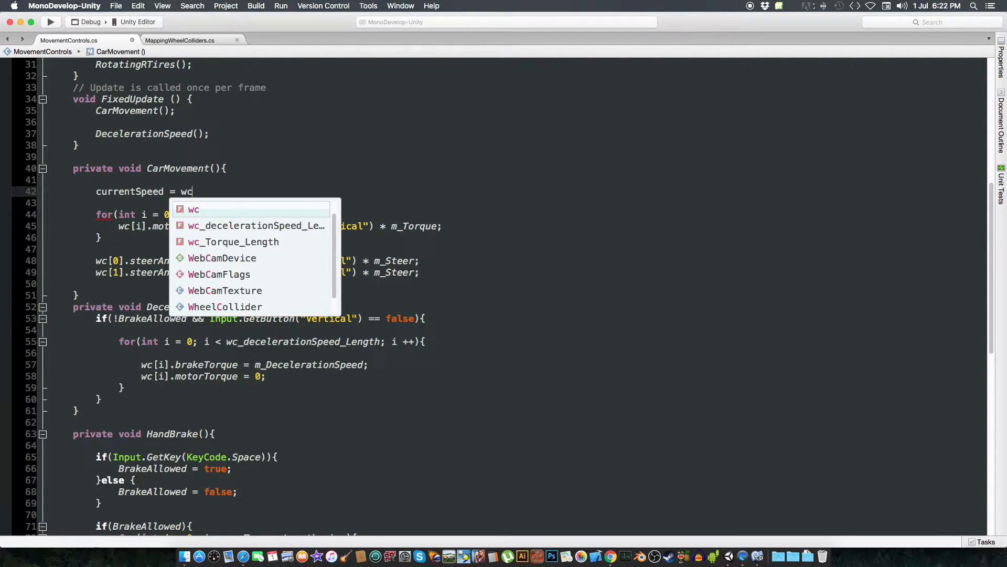
text([2])
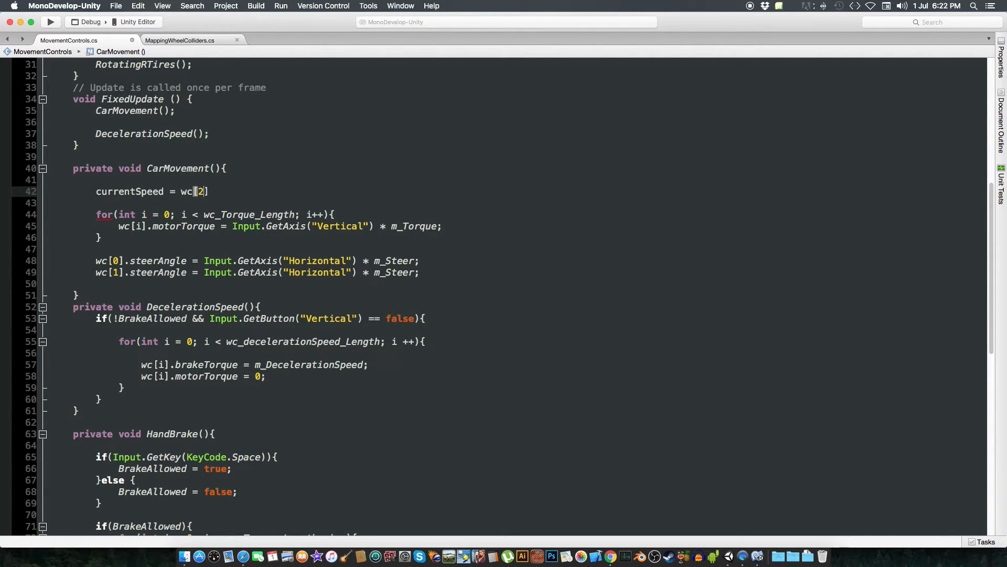
text(.radius)
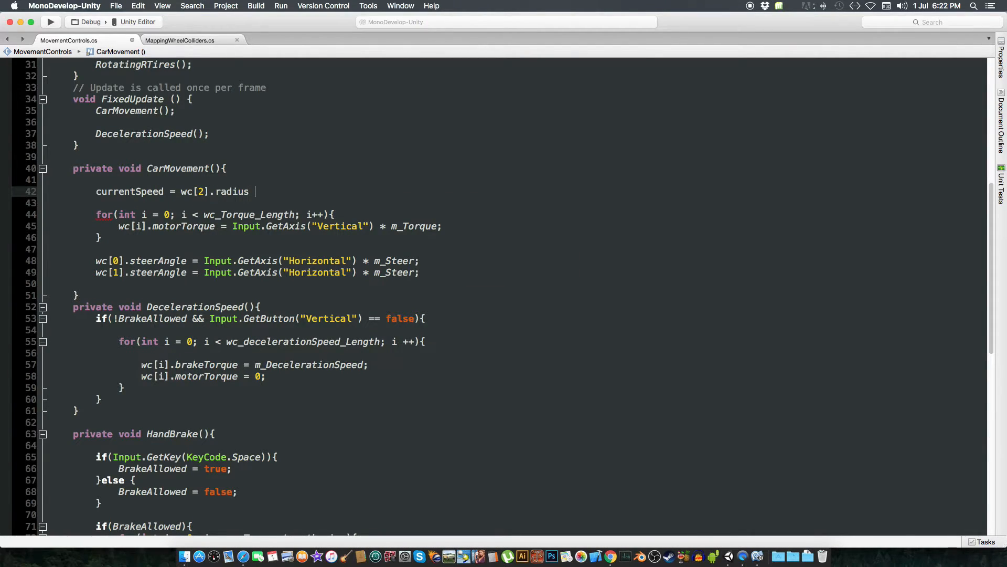
text(*)
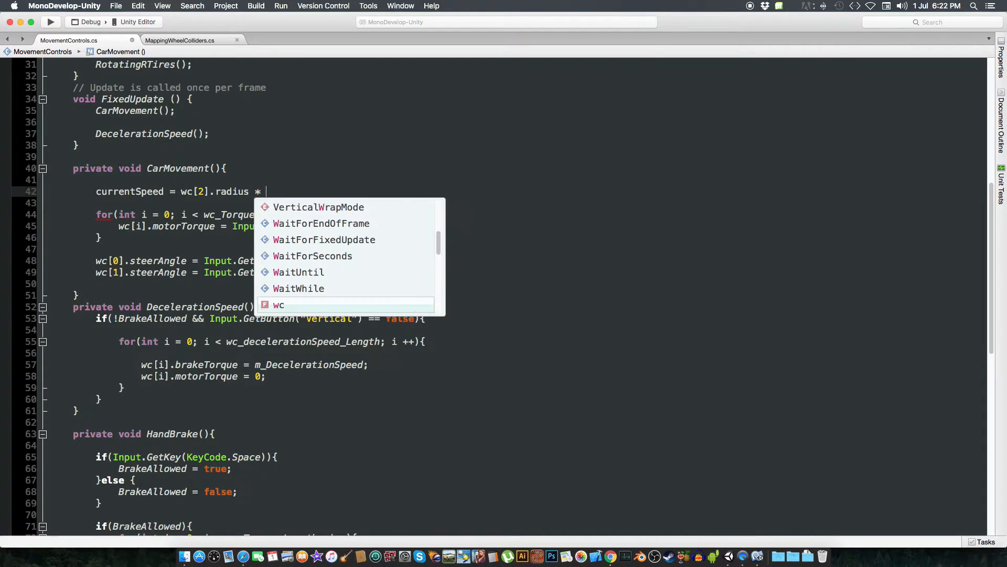
text(wc[2])
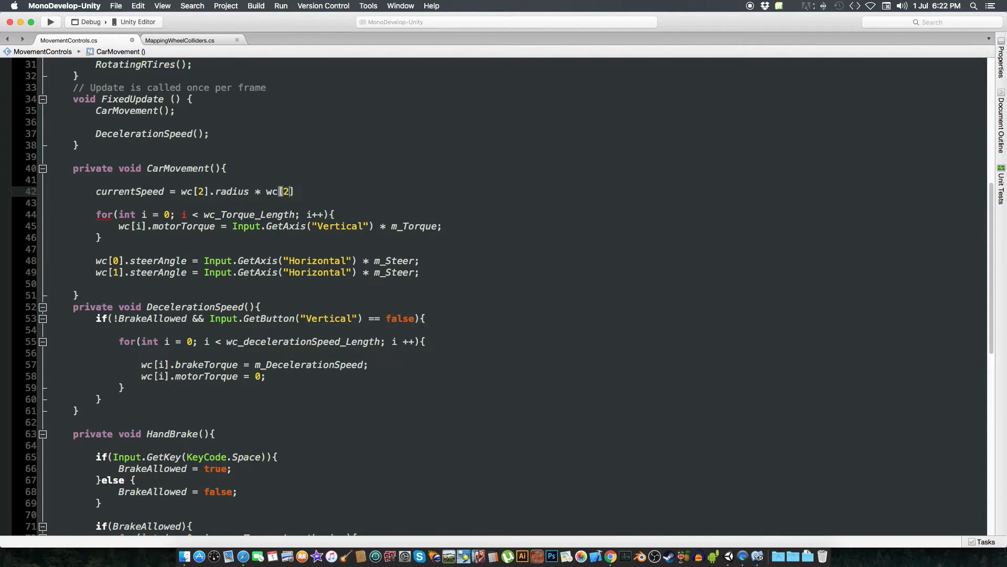
text(.rpm *)
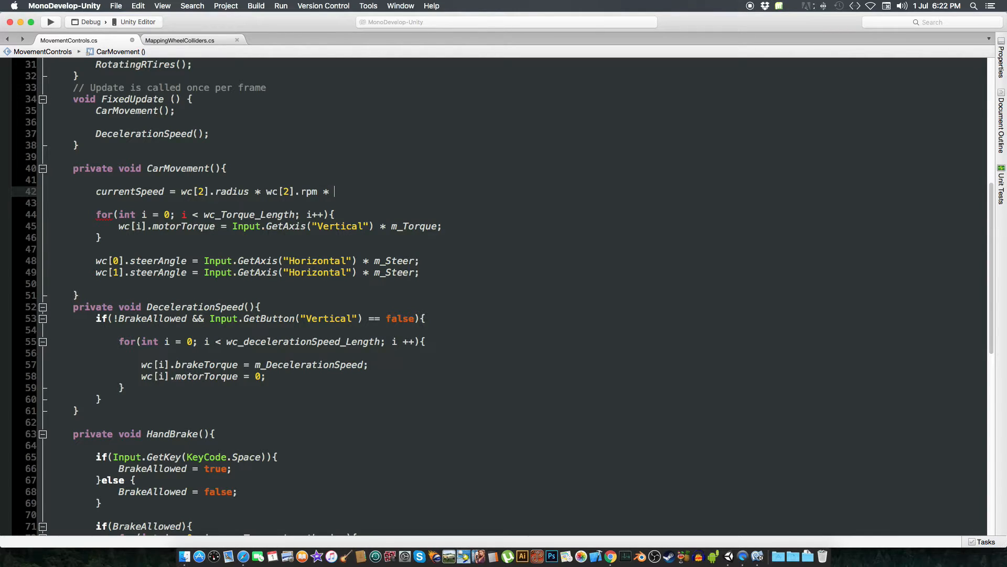
text(60/1000;)
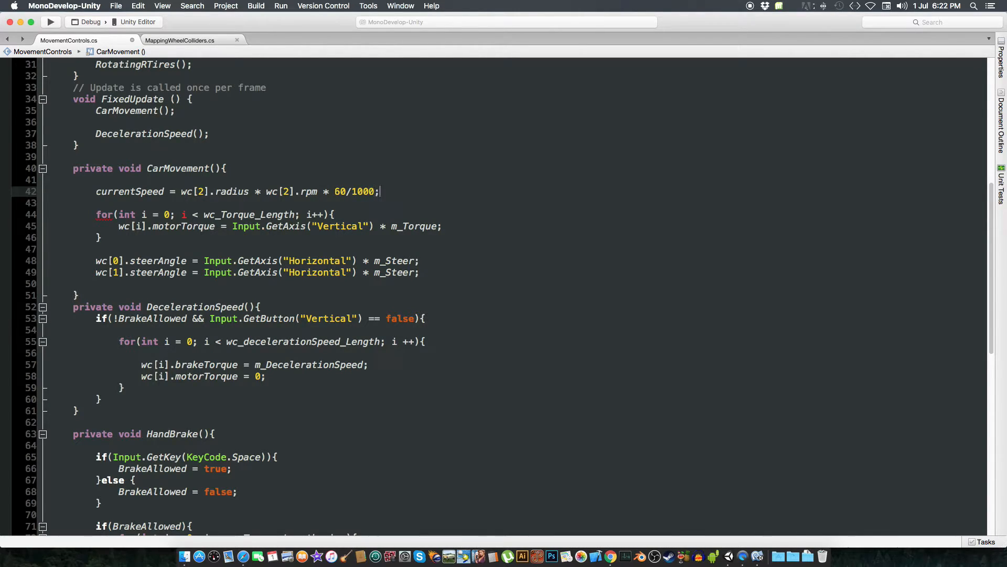
text(*)
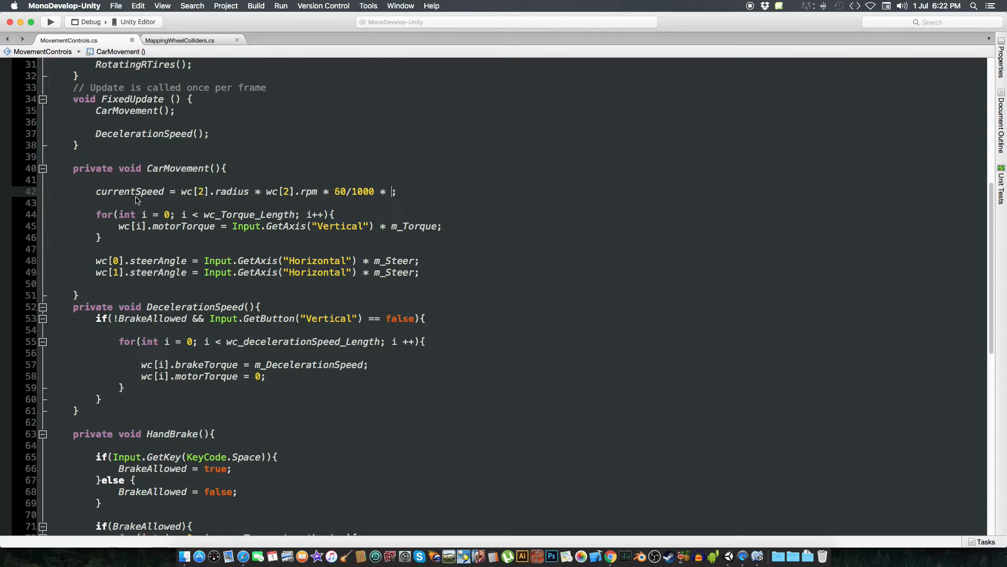
text(Mathf.)
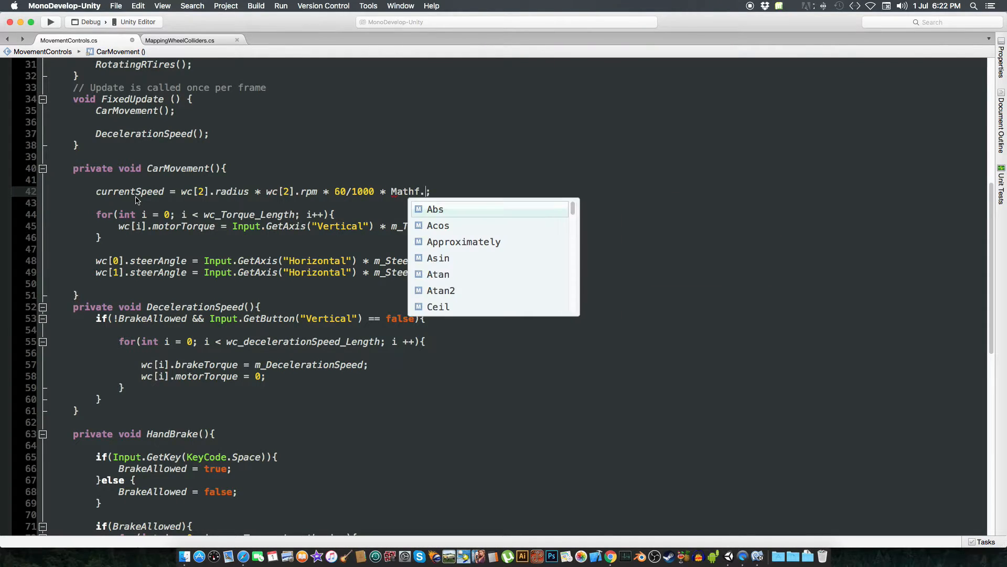
text(PI)
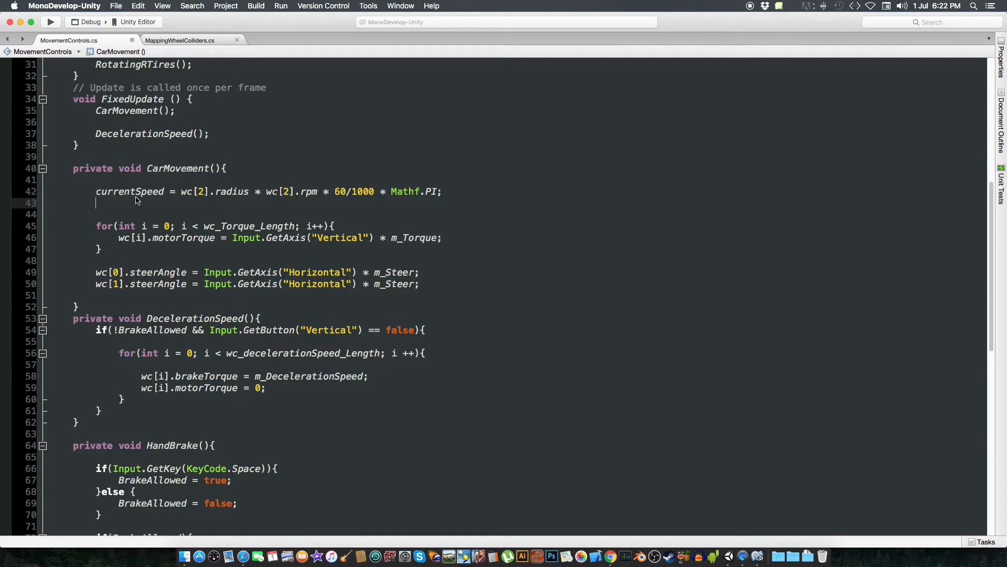
Round it with currentSpeed = Mathf.Round(currentSpeed).
text(currentSpeed)
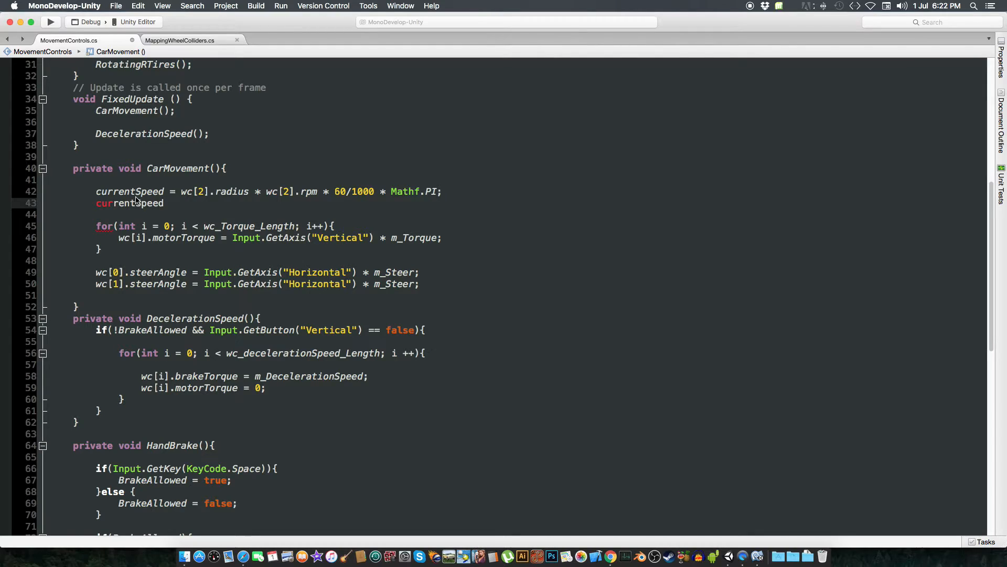
text(= mathf)
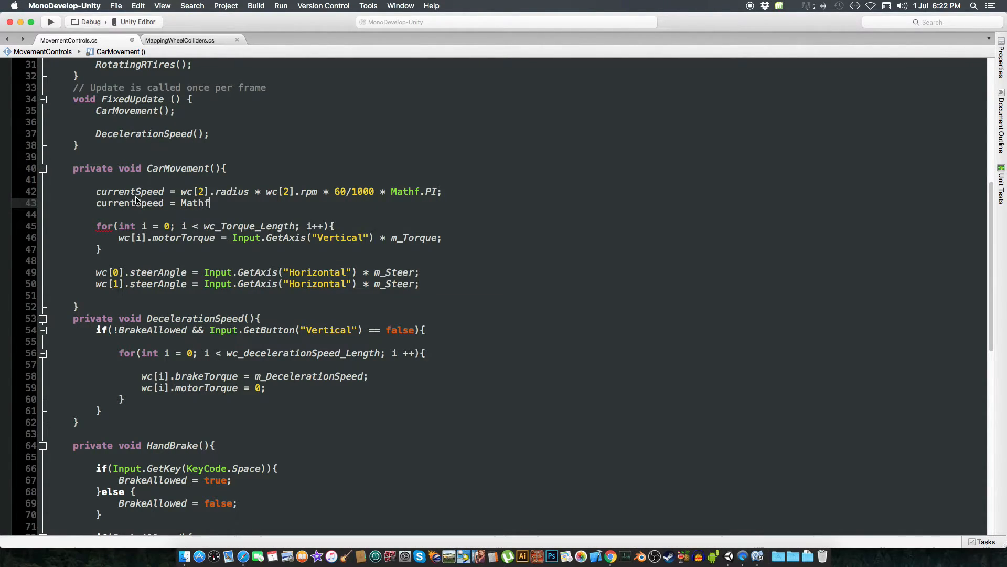
text(.Round())
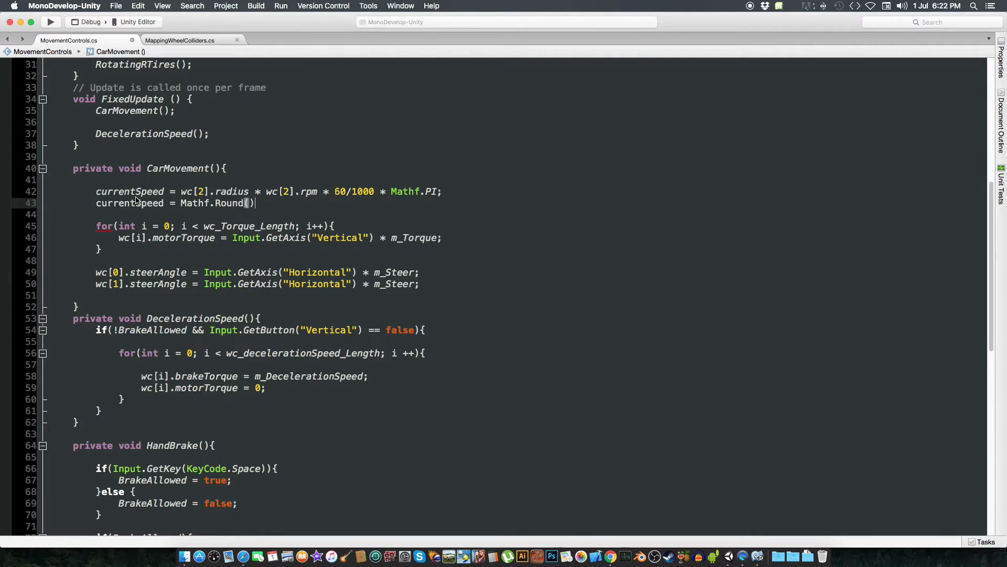
text(currentSpeed)
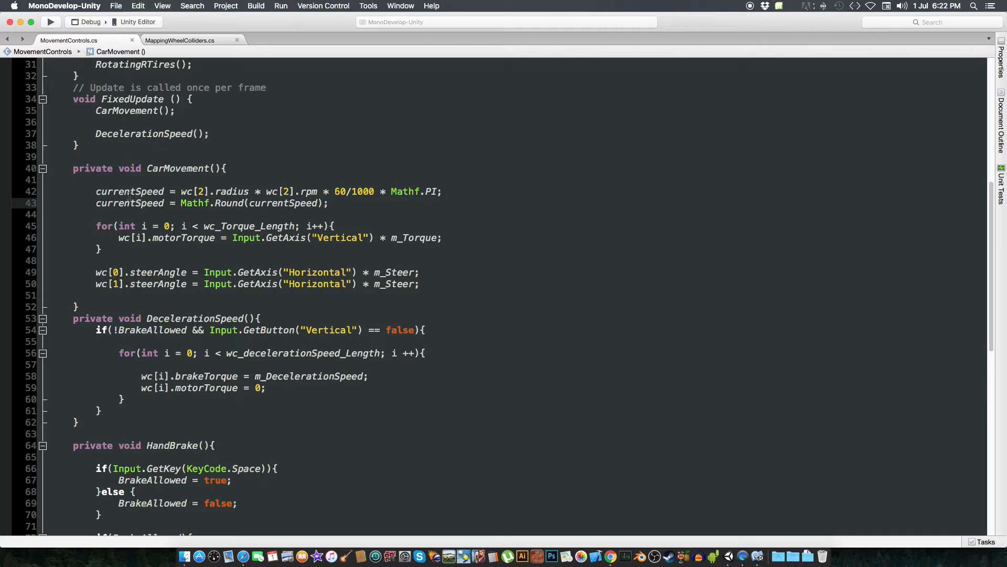
Wrap the torque loop in if(currentSpeed < 500f && ... ) before the for-loop.
click(97, 214)
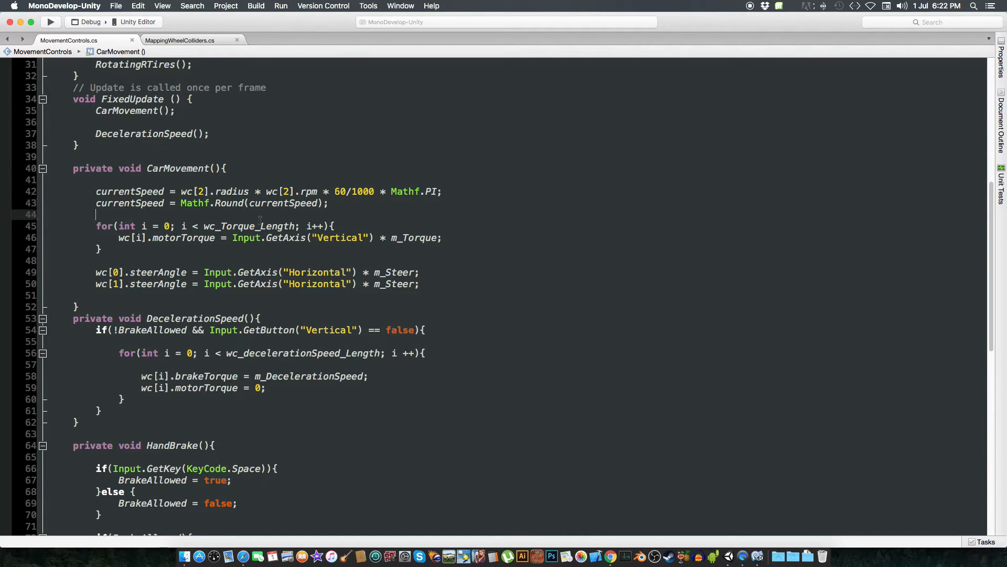
text(if()
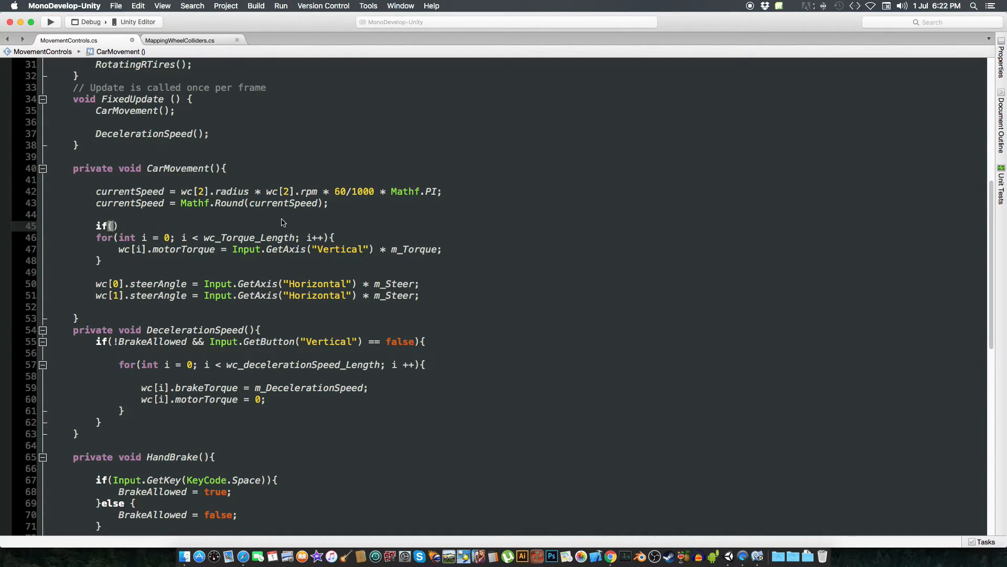
text(currentSpeed)
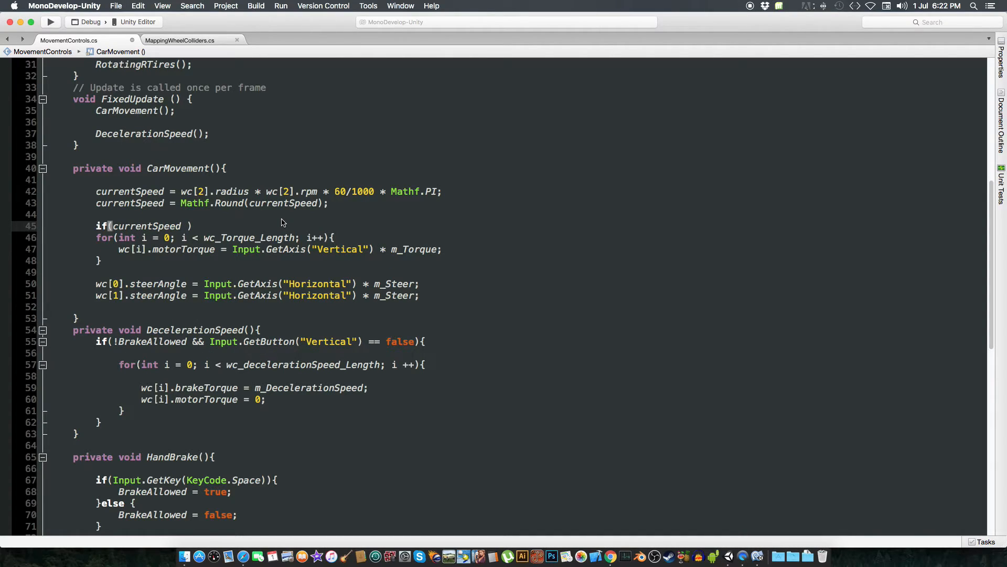
text(<)
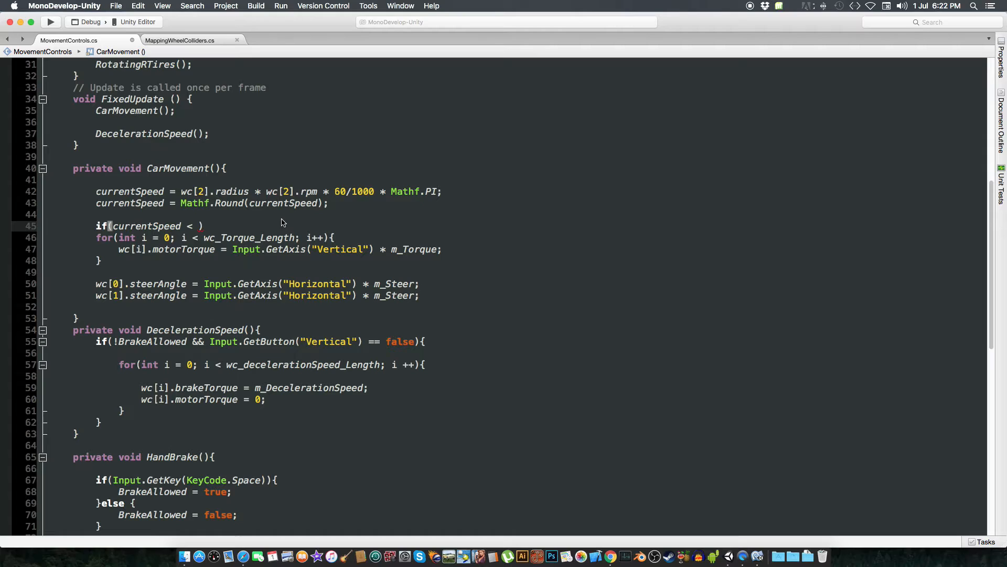
text(500f)
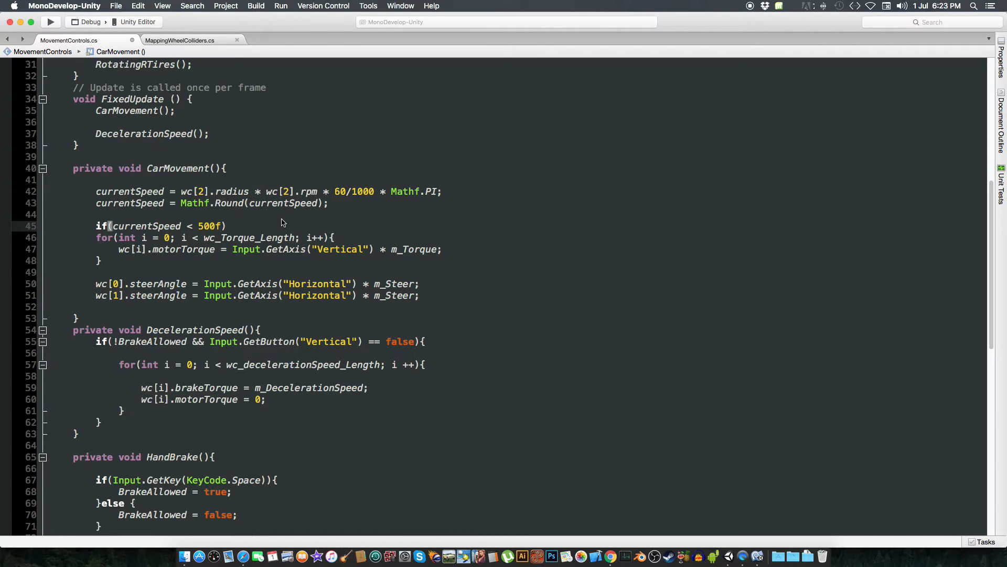
text(&&)
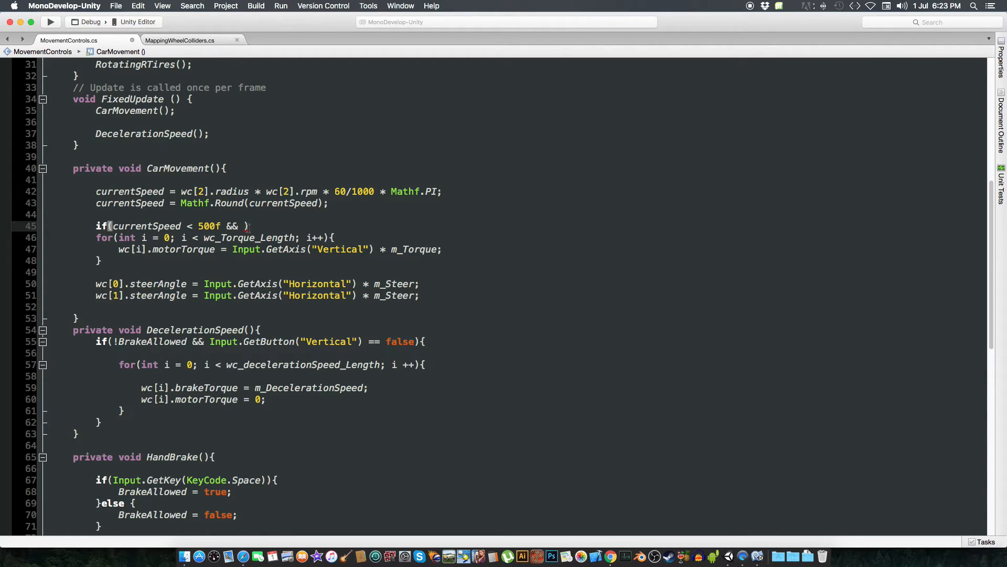
mouse_move(247, 225)
text(rBody)
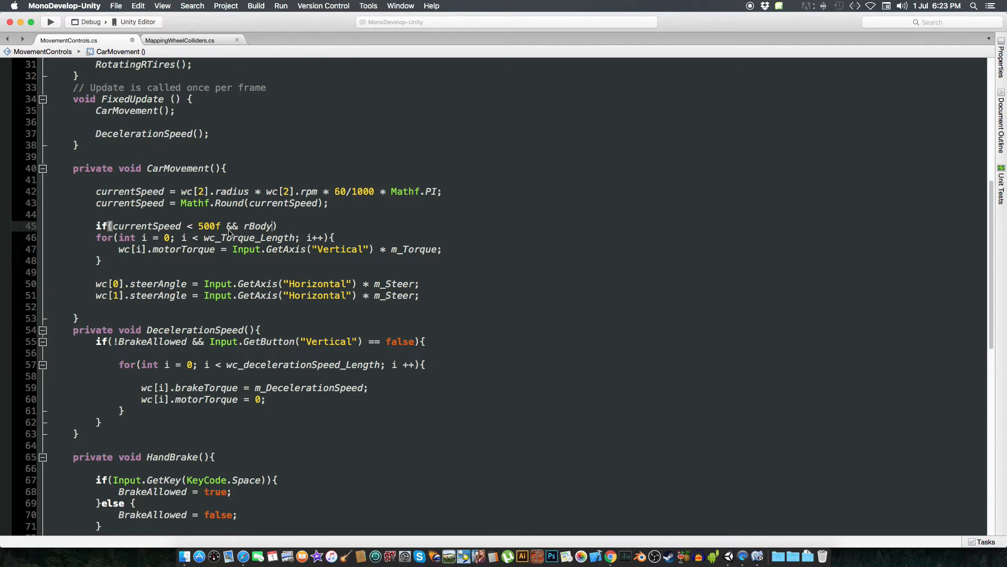
Complete the condition with rBody.velocity.magnitude <= 60f and open the block.
click(273, 226)
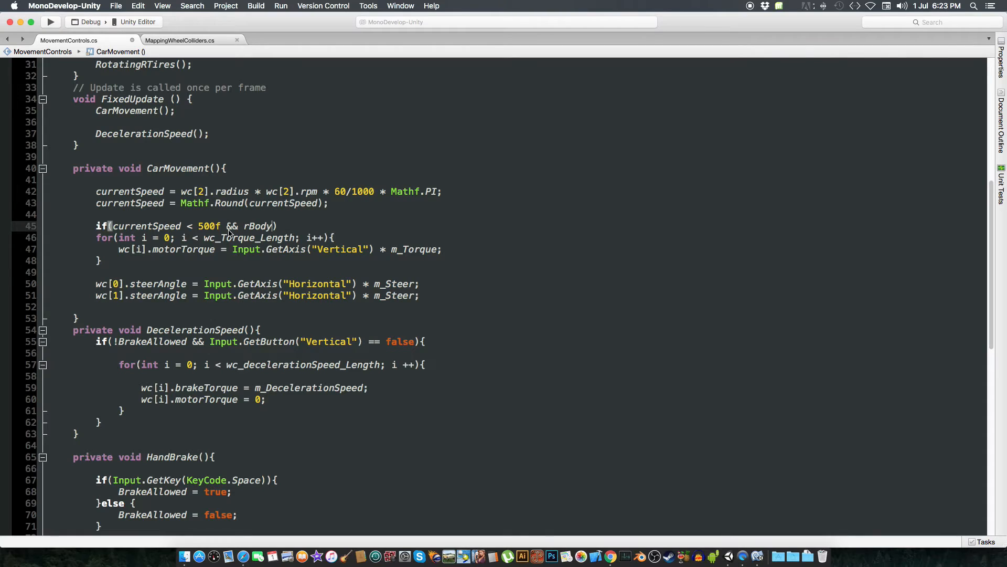
text(velocity.)
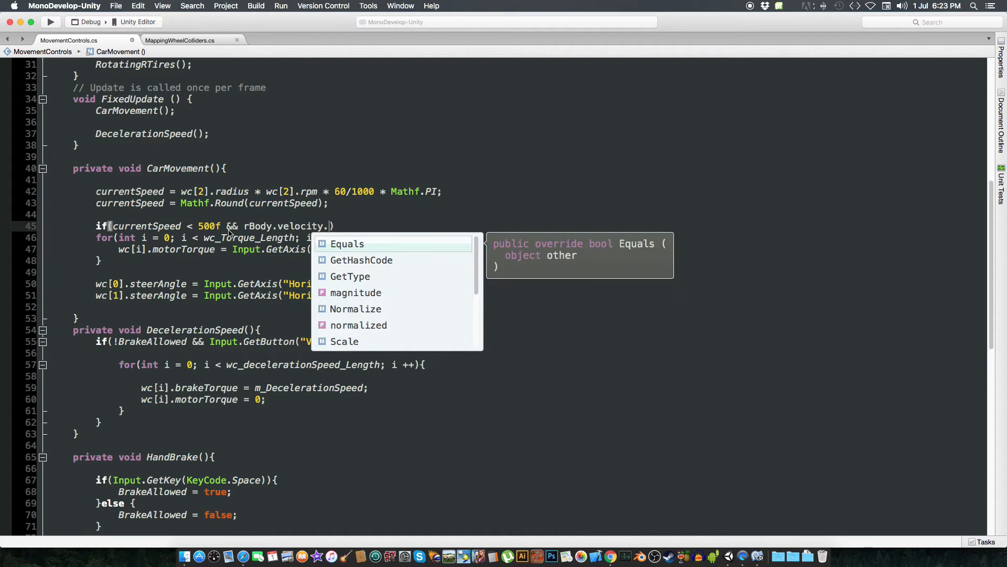
text(magnitude <=)
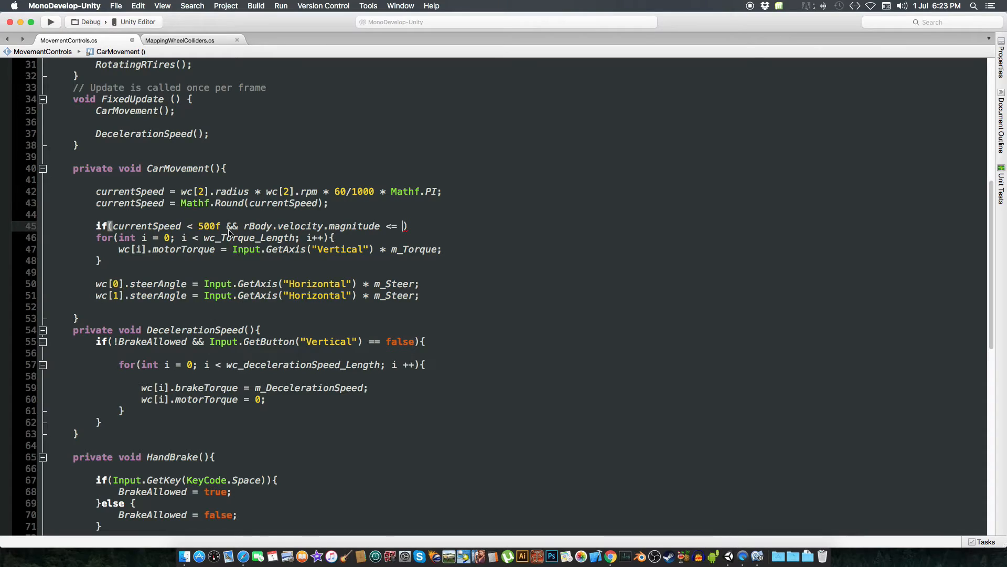
text(60)
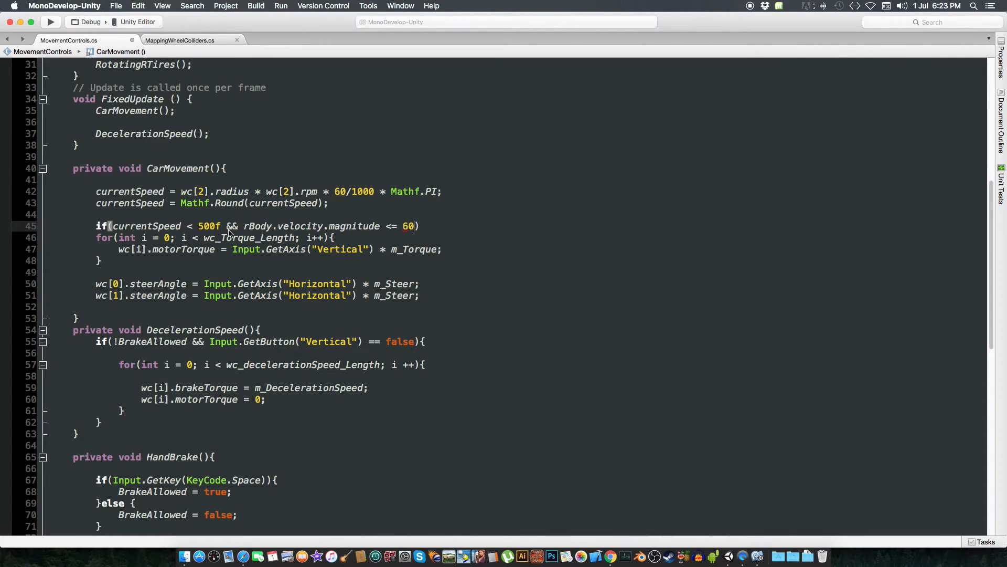
text(f{)
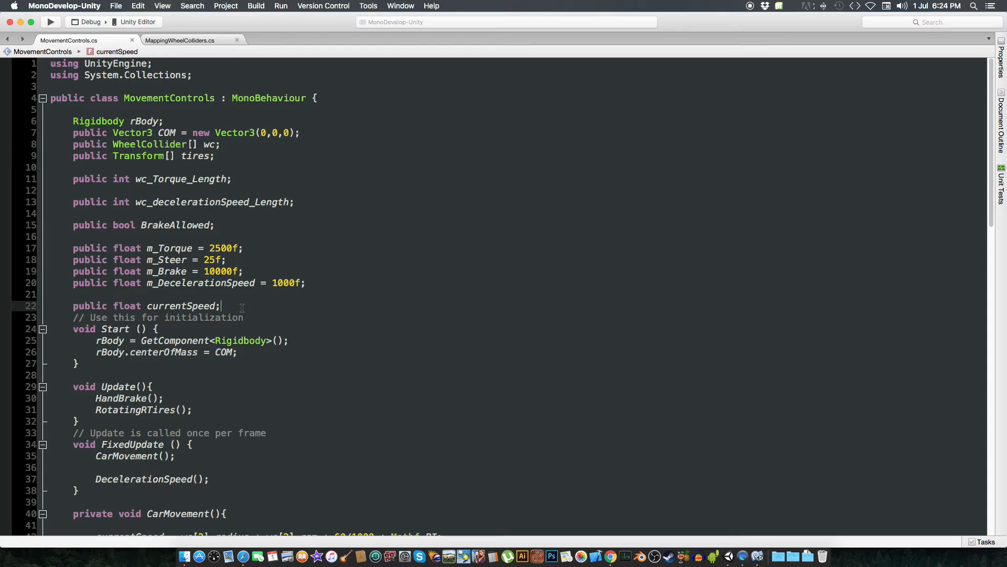
Declare public float m_Speed and use m_Speed instead of 500f in the torque condition.
text(public float m)
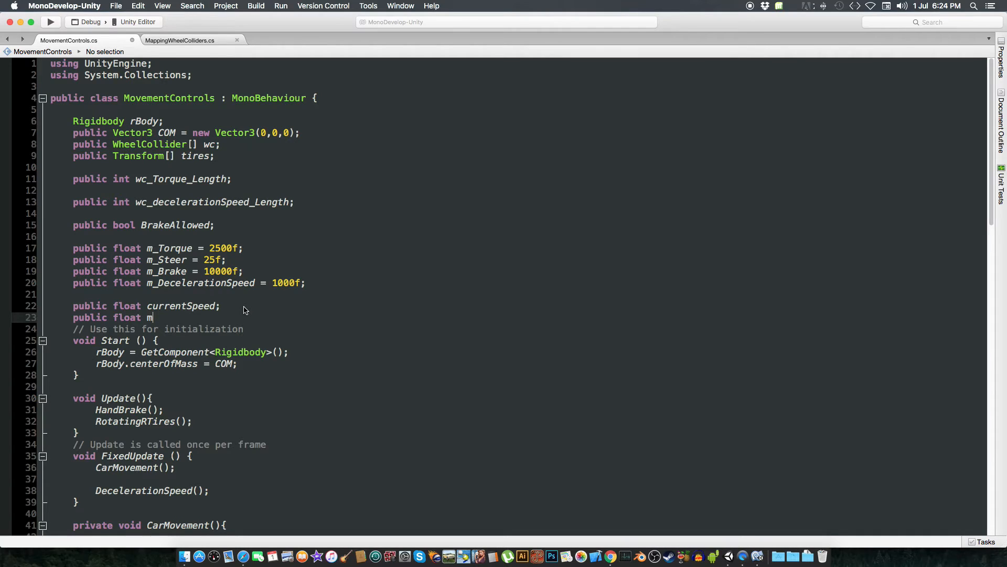
text(_Speed;)
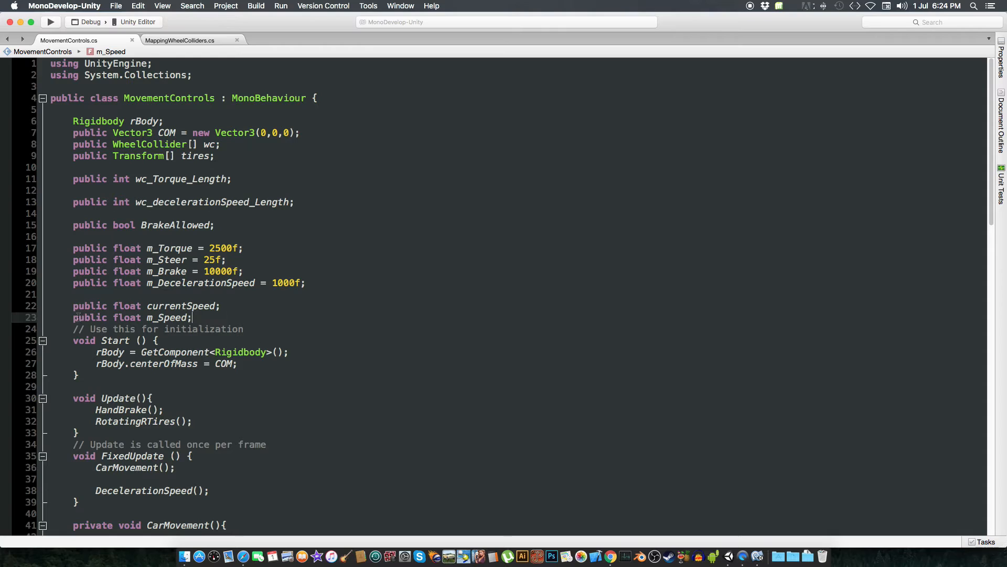
scroll(down, 3)
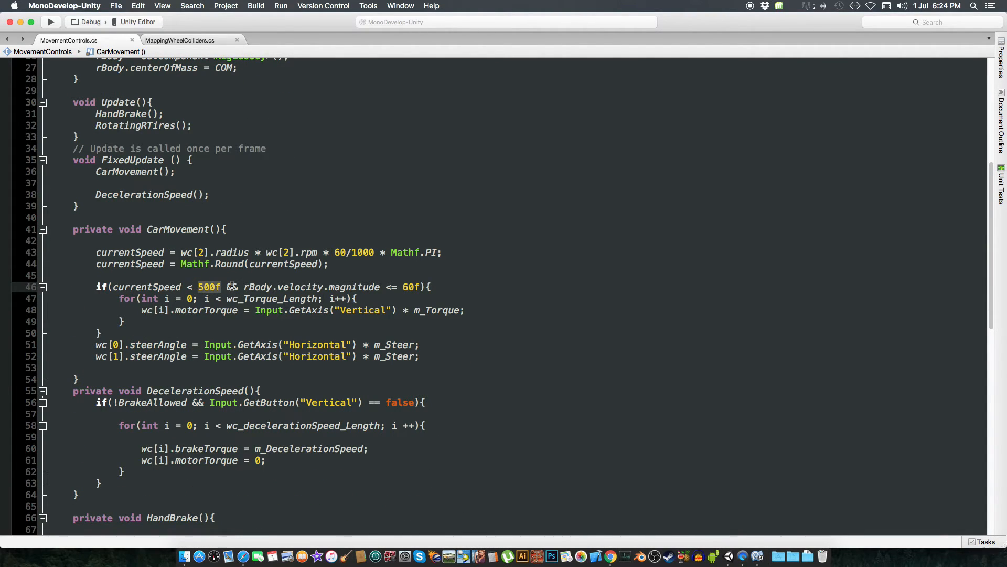
text(m_Speed)
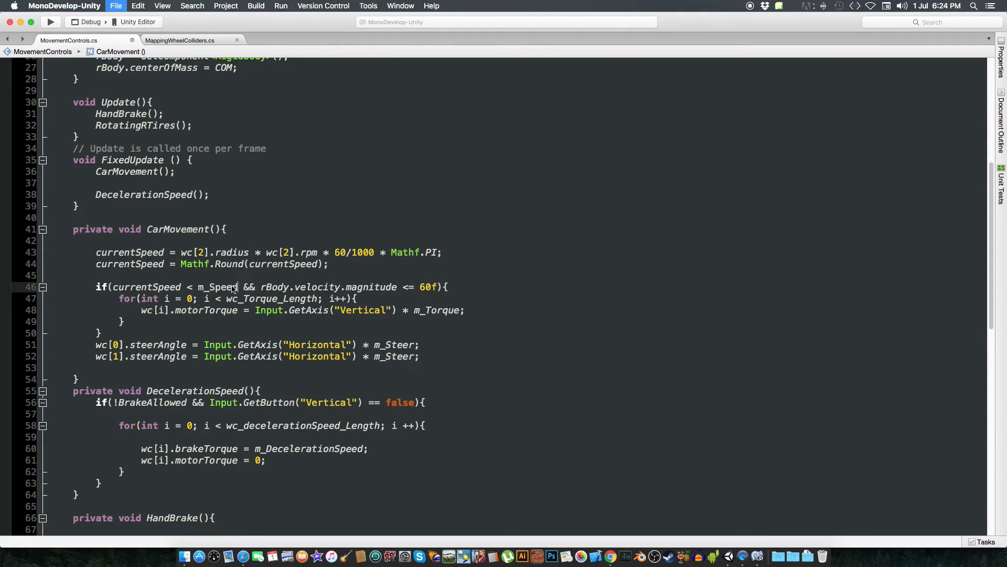
scroll(down, 3)
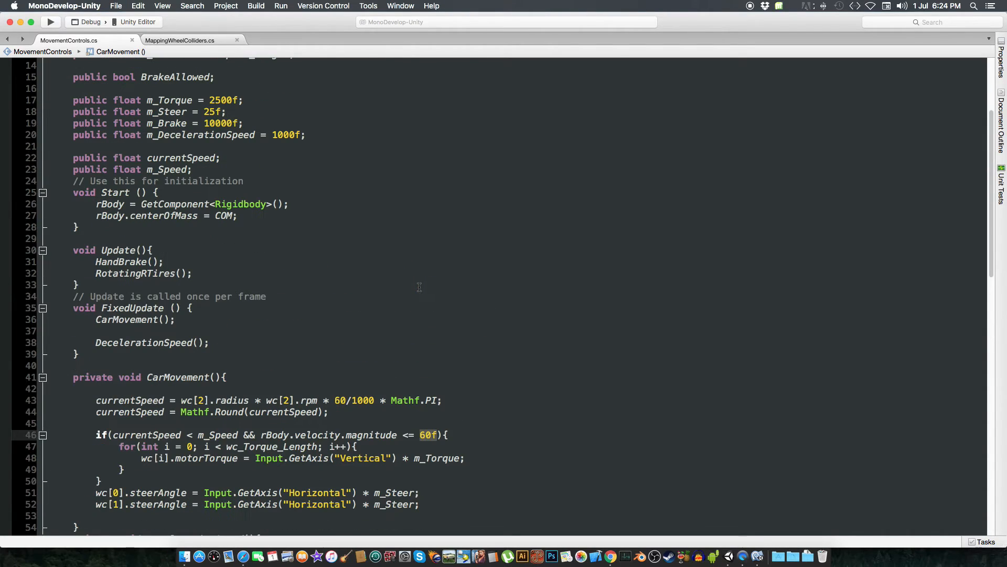
Declare public float m_Magnitude below m_Speed.
click(191, 169)
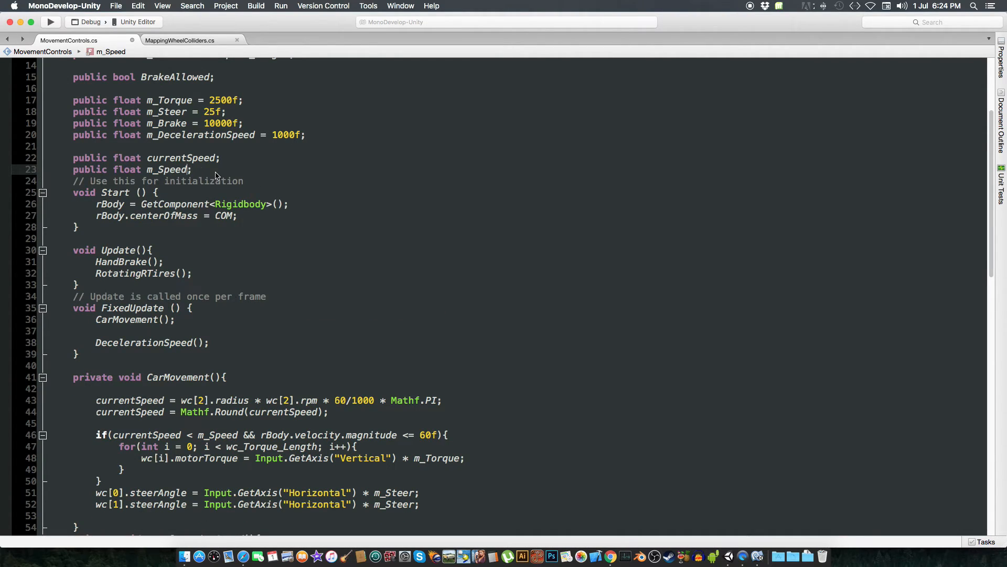
text(public)
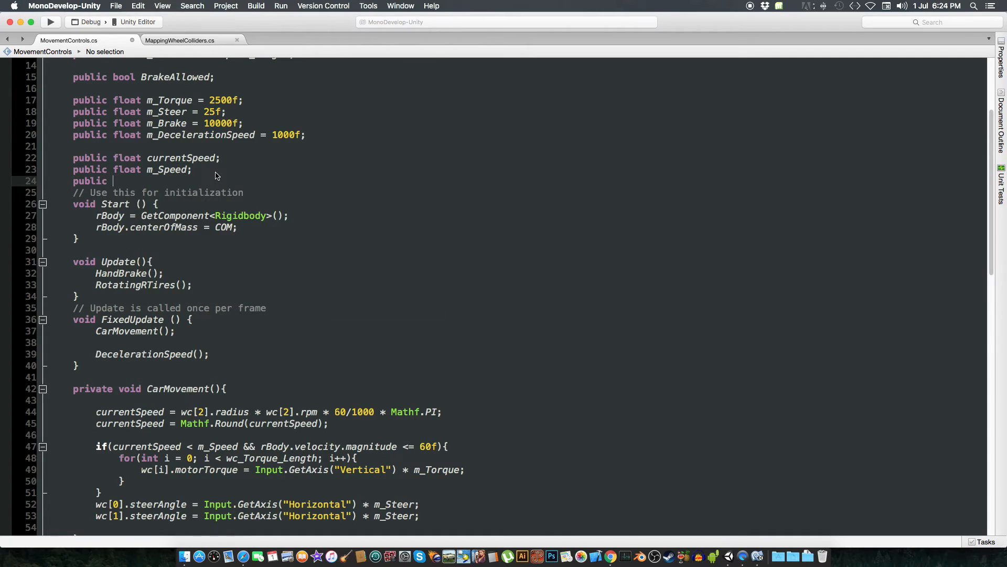
text(float m_M)
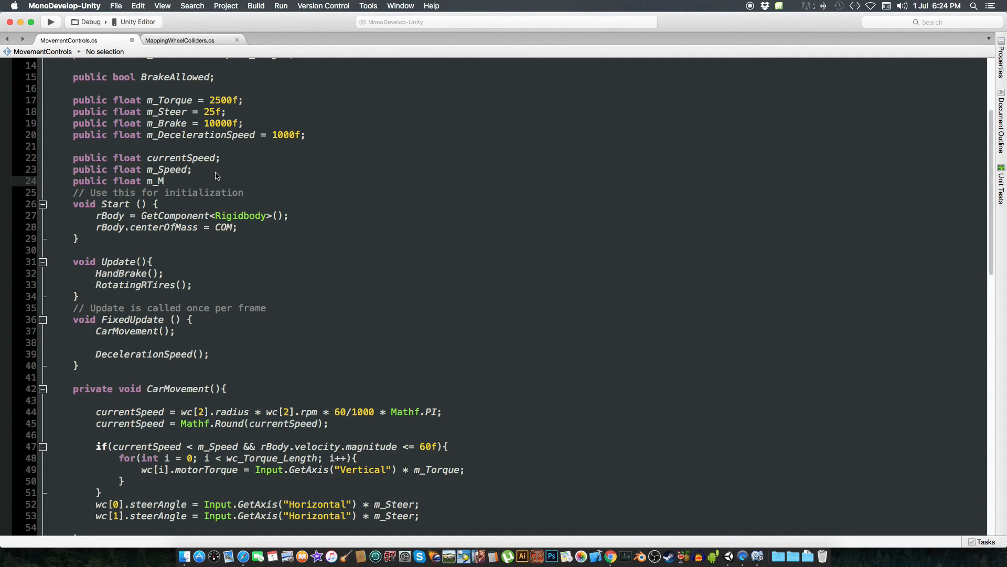
text(agnitude;)
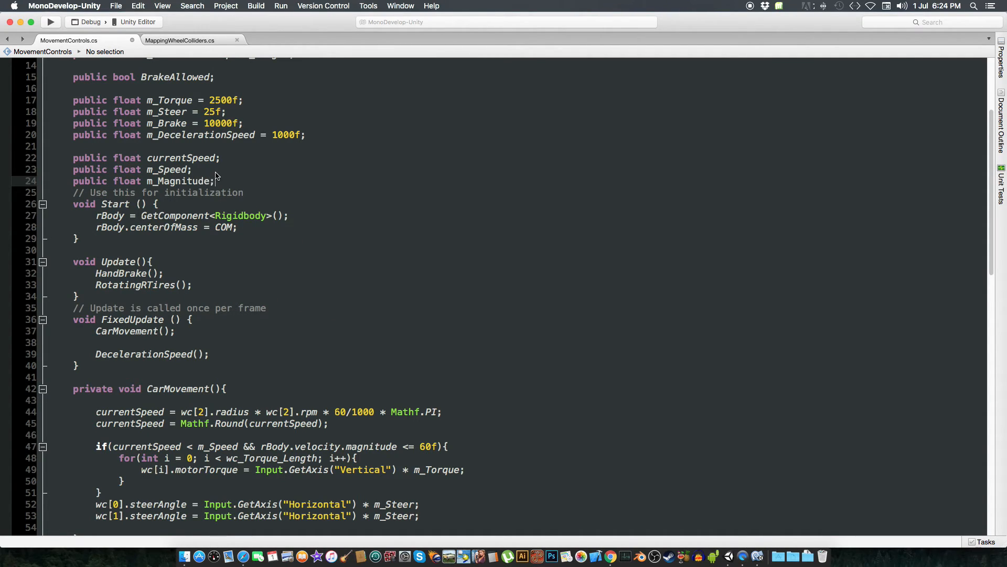
scroll(down, 3)
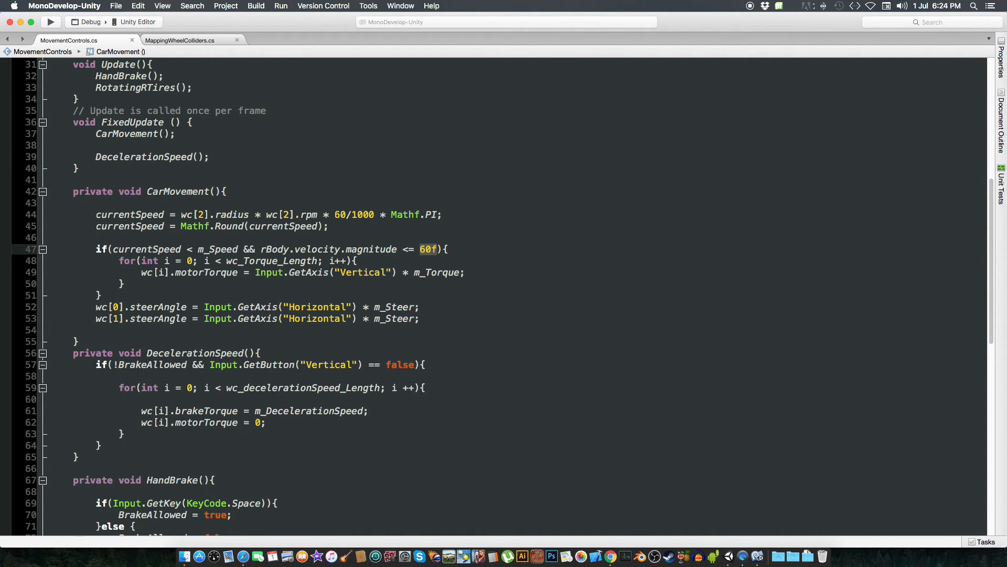
Replace 60f with m_Magnitude as the velocity limit in the condition.
text(m_)
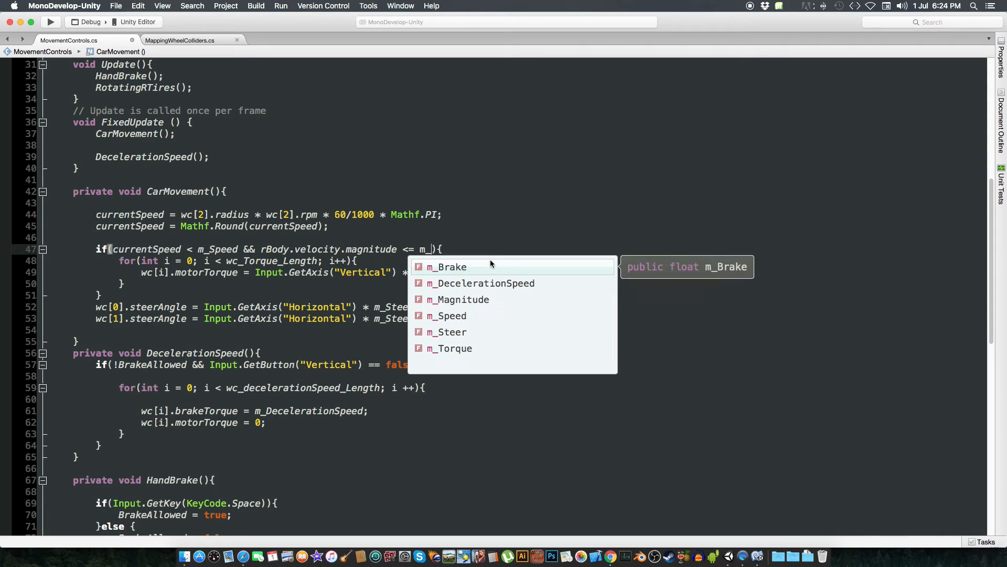
double_click(458, 299)
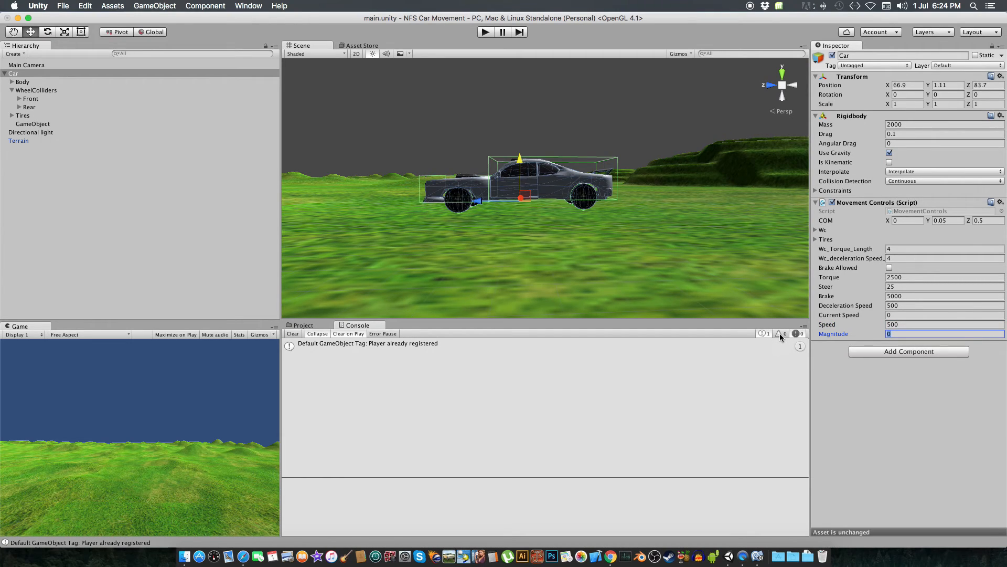
Set Magnitude to 60 on the Movement Controls component and start a test drive.
text(60)
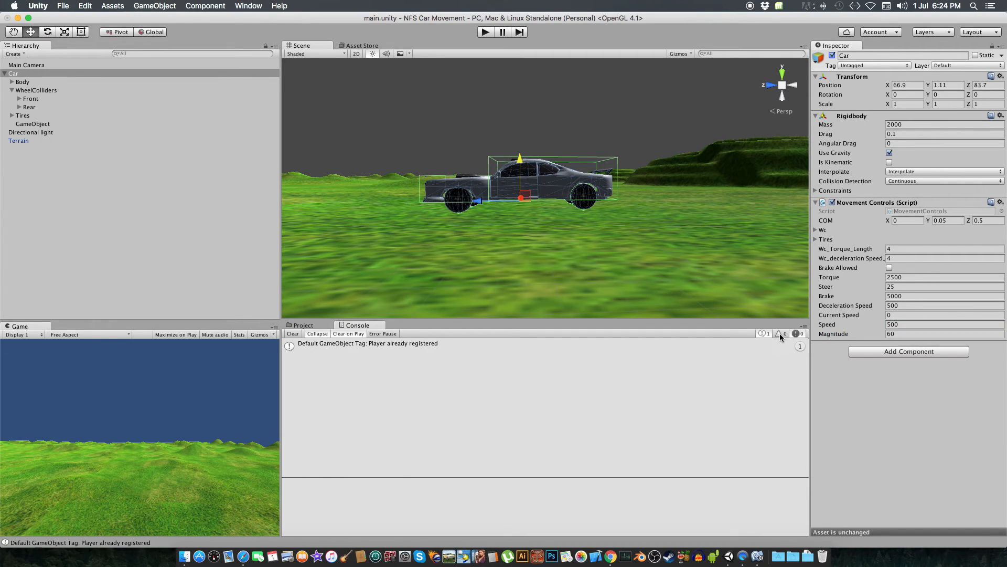
click(485, 32)
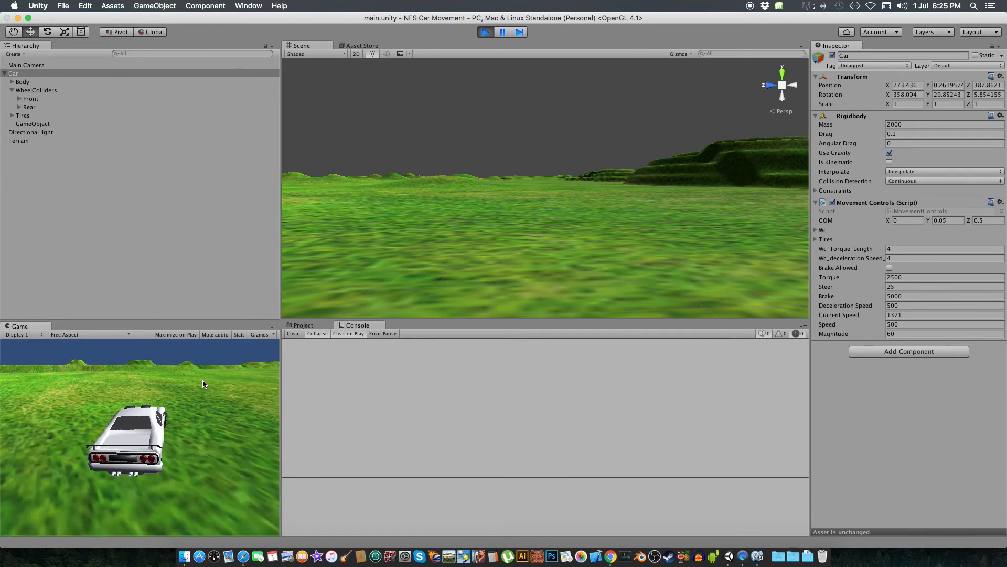
Exit Play mode, returning the car to its start with Speed 500 and Magnitude 60 kept.
click(889, 267)
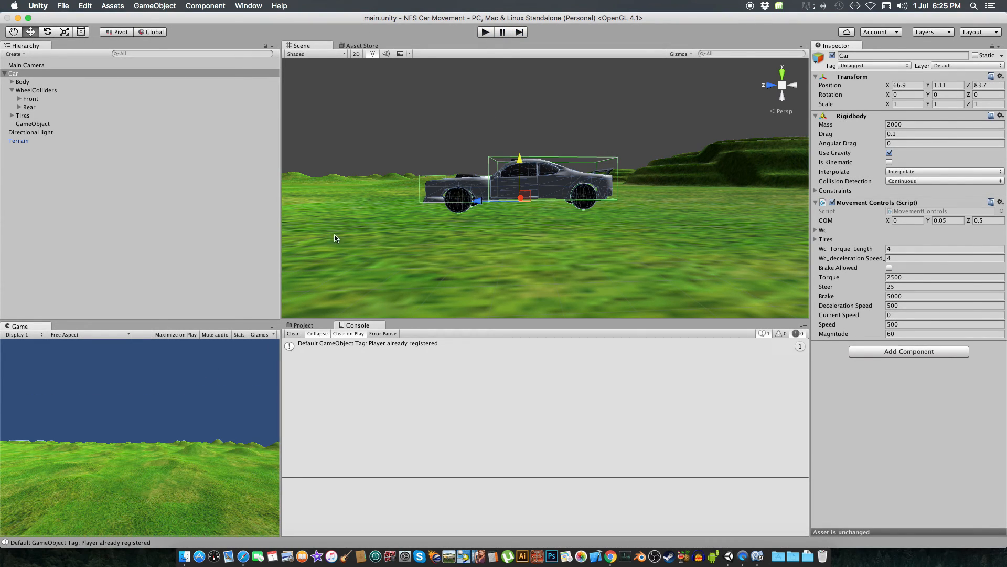
mouse_move(367, 246)
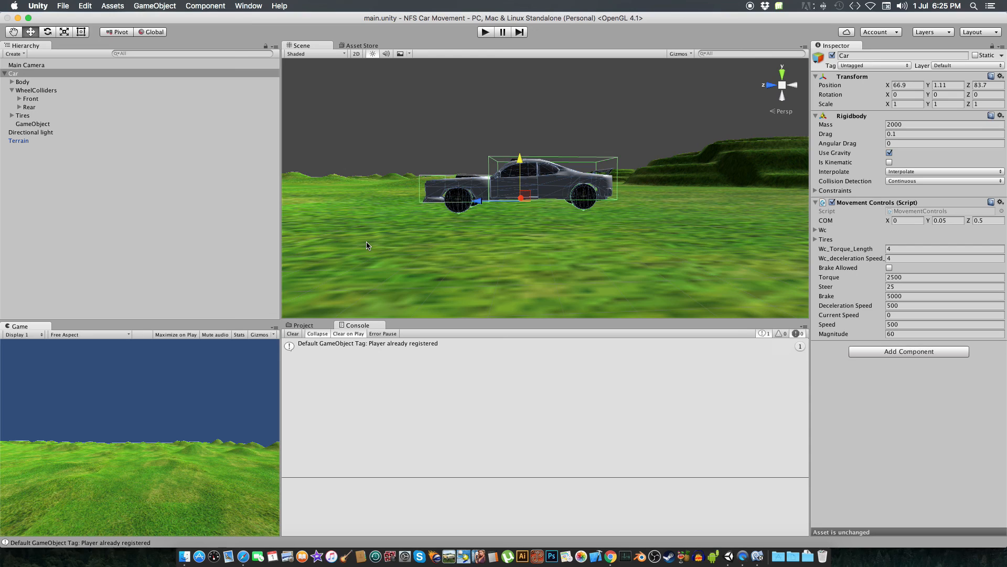
mouse_move(397, 220)
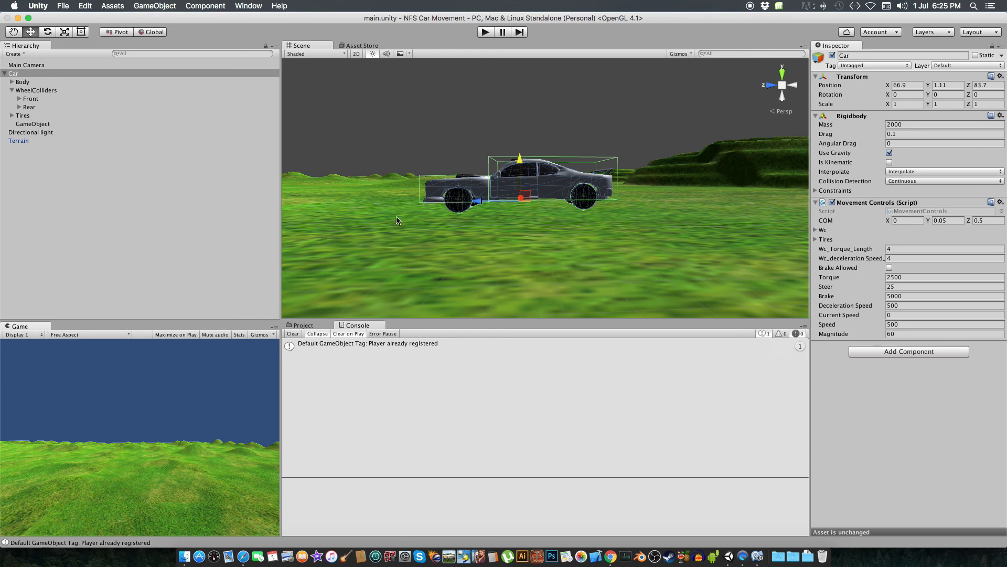